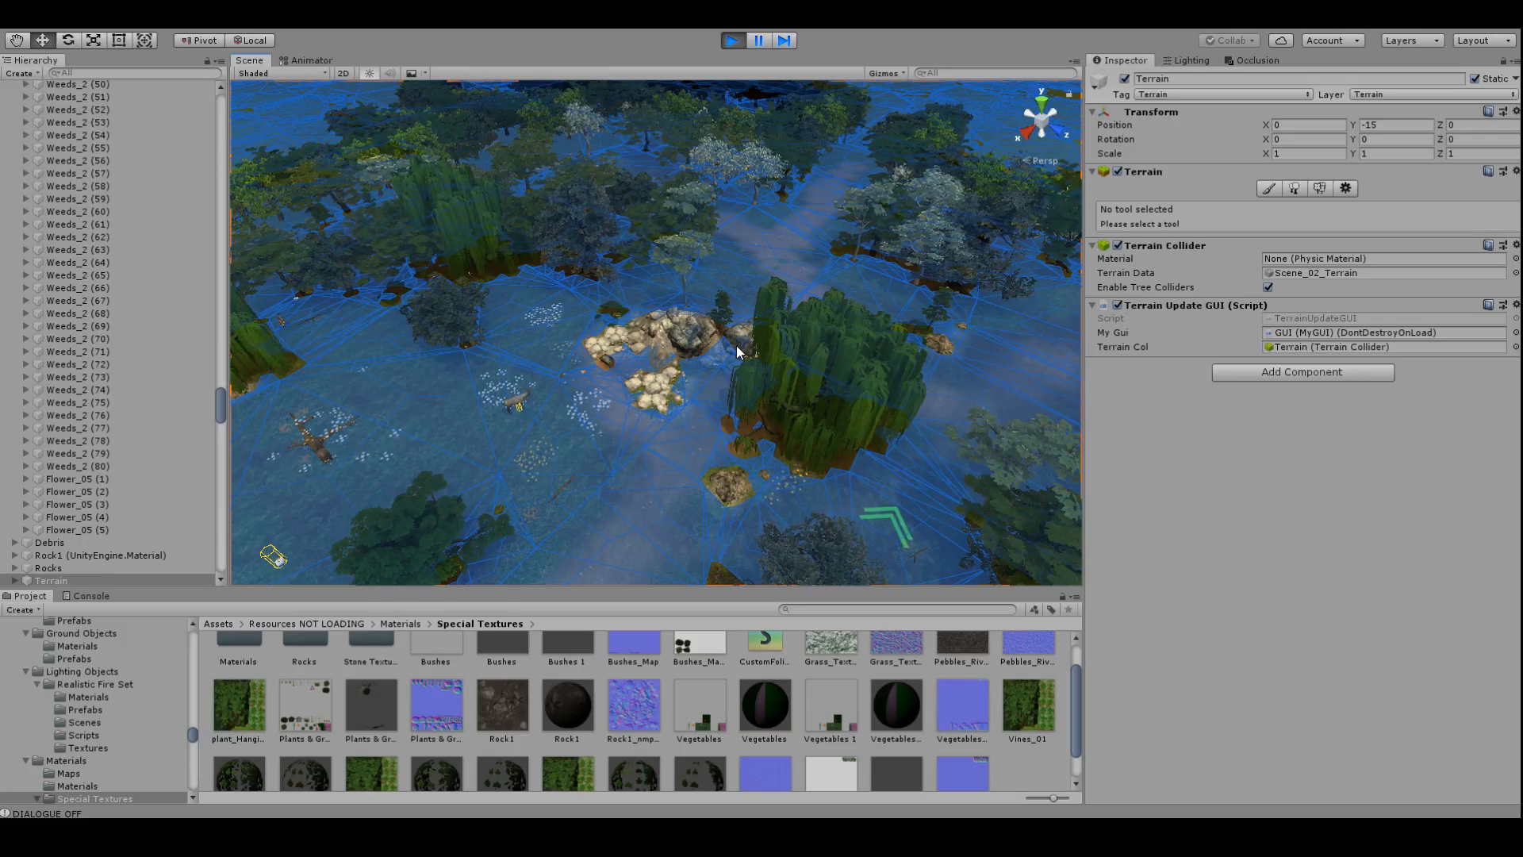
mouse_move(731, 358)
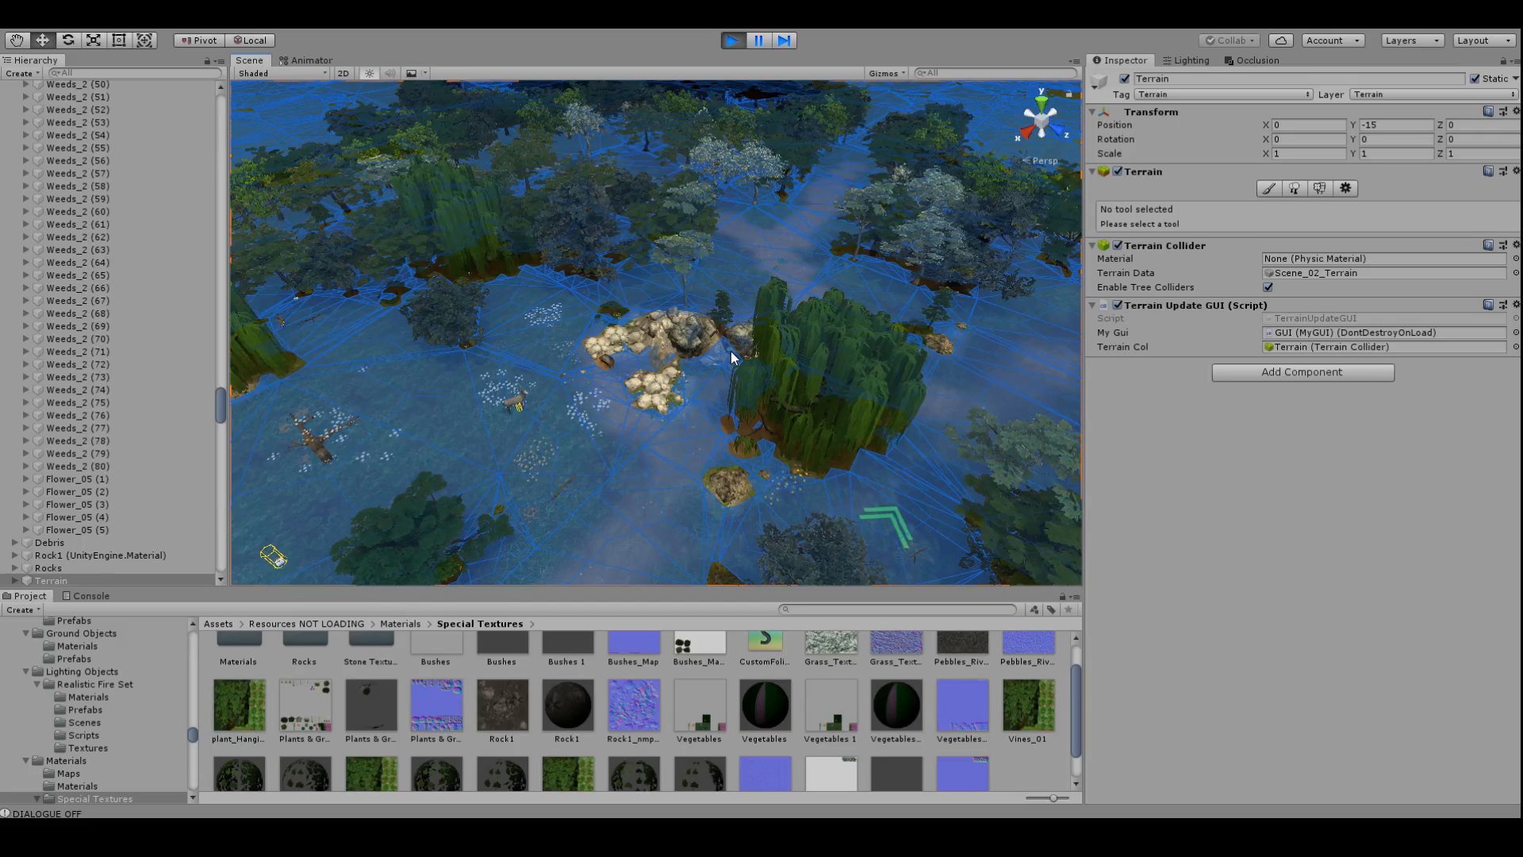
mouse_move(736, 466)
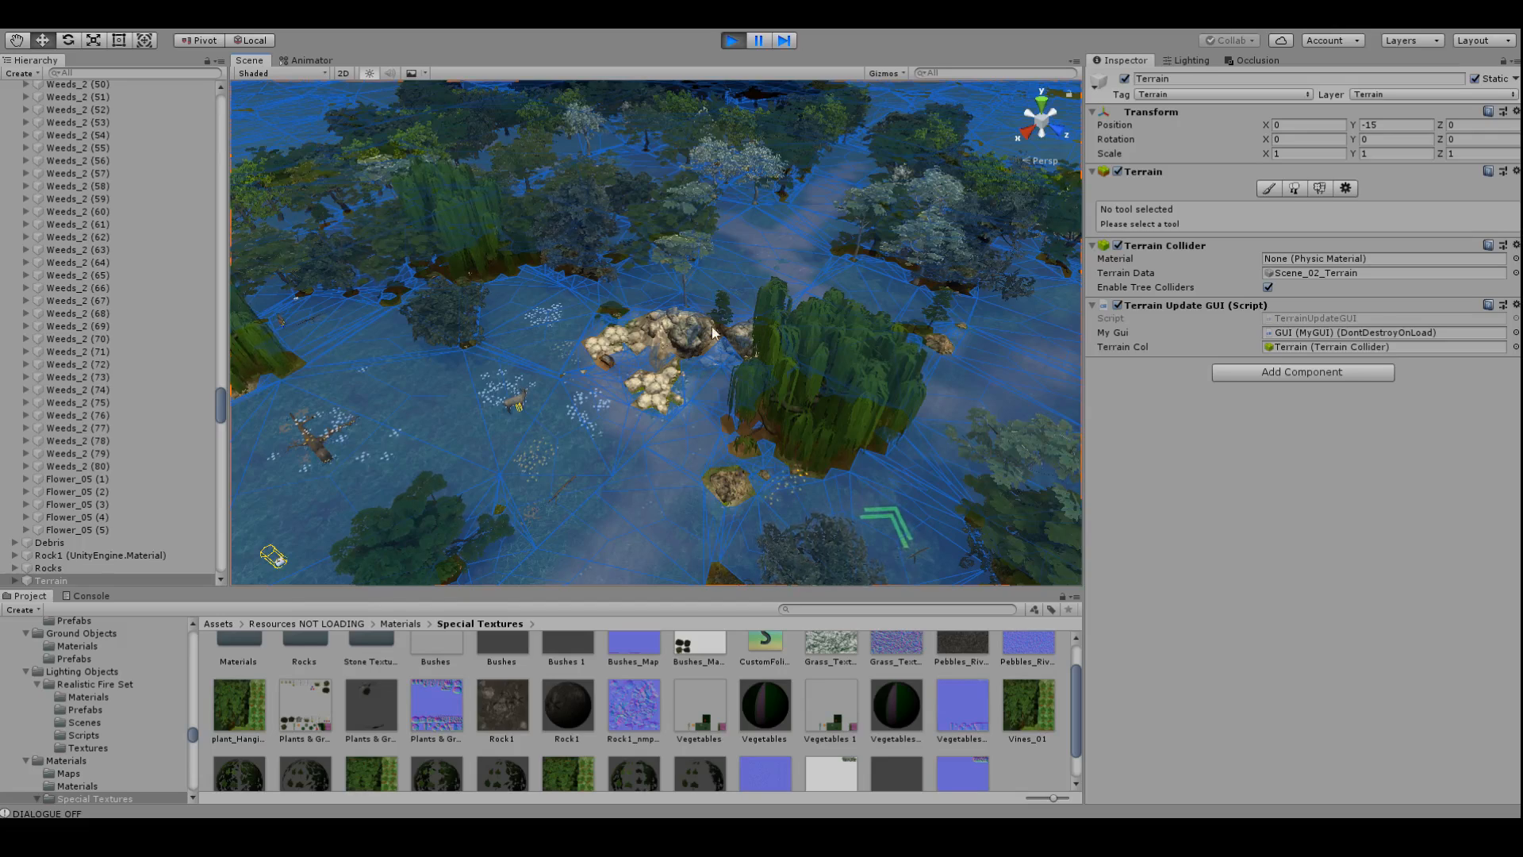
mouse_move(806, 403)
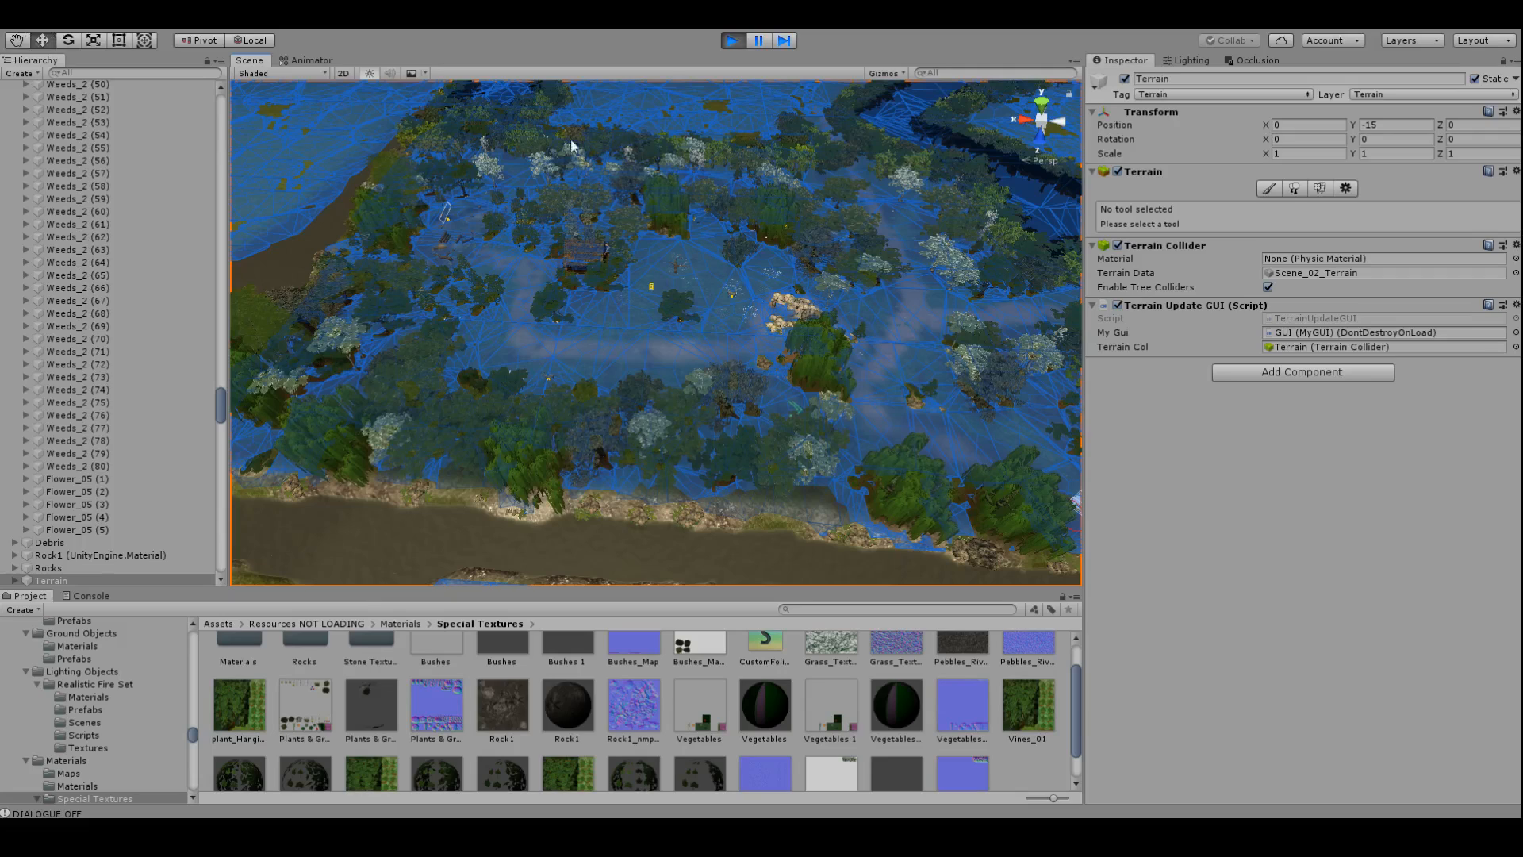
mouse_move(518, 173)
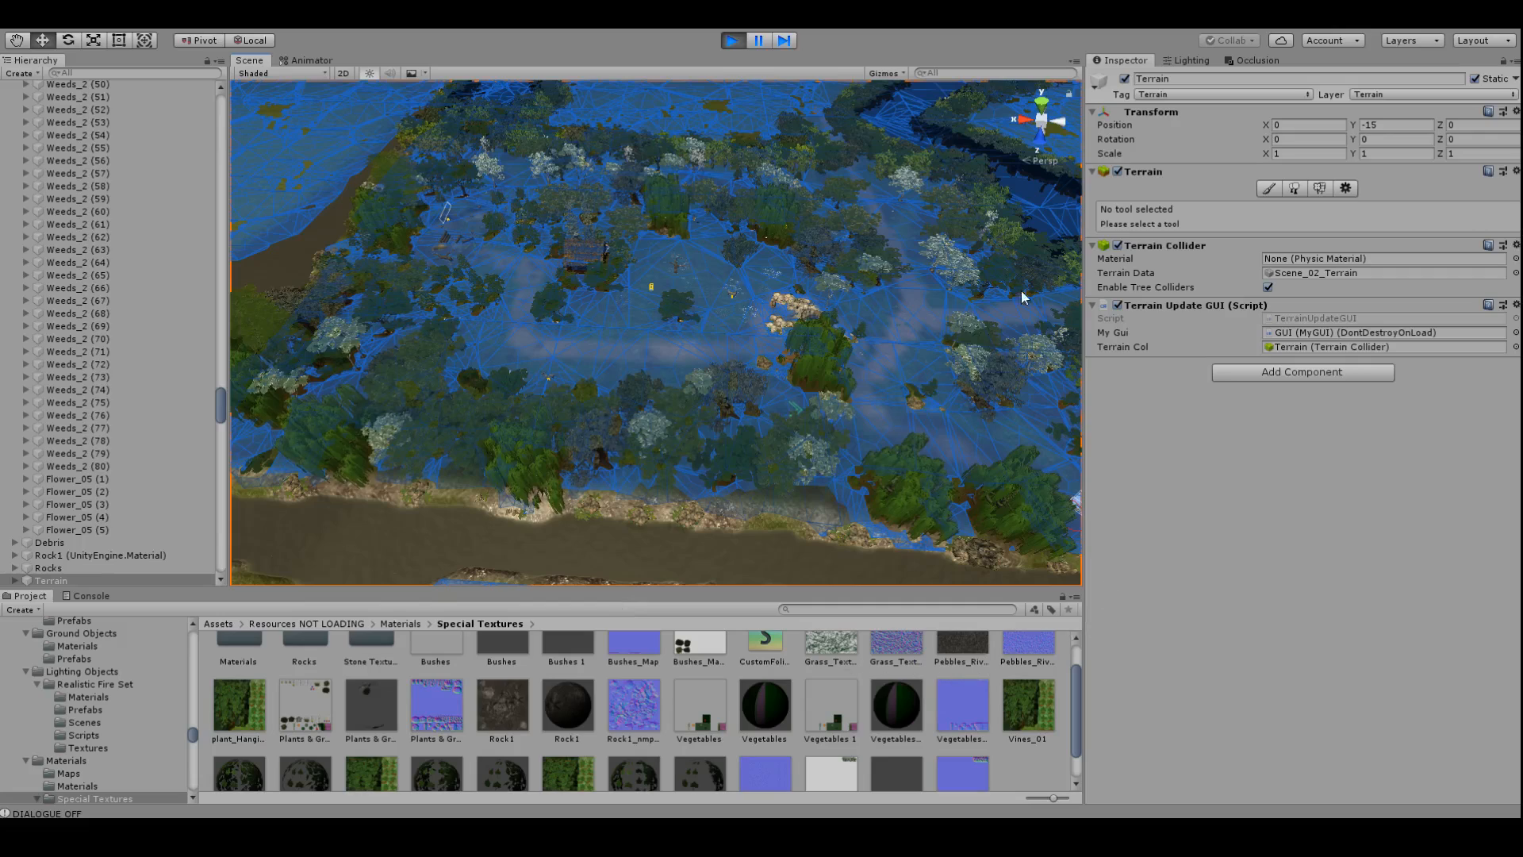
mouse_move(405, 553)
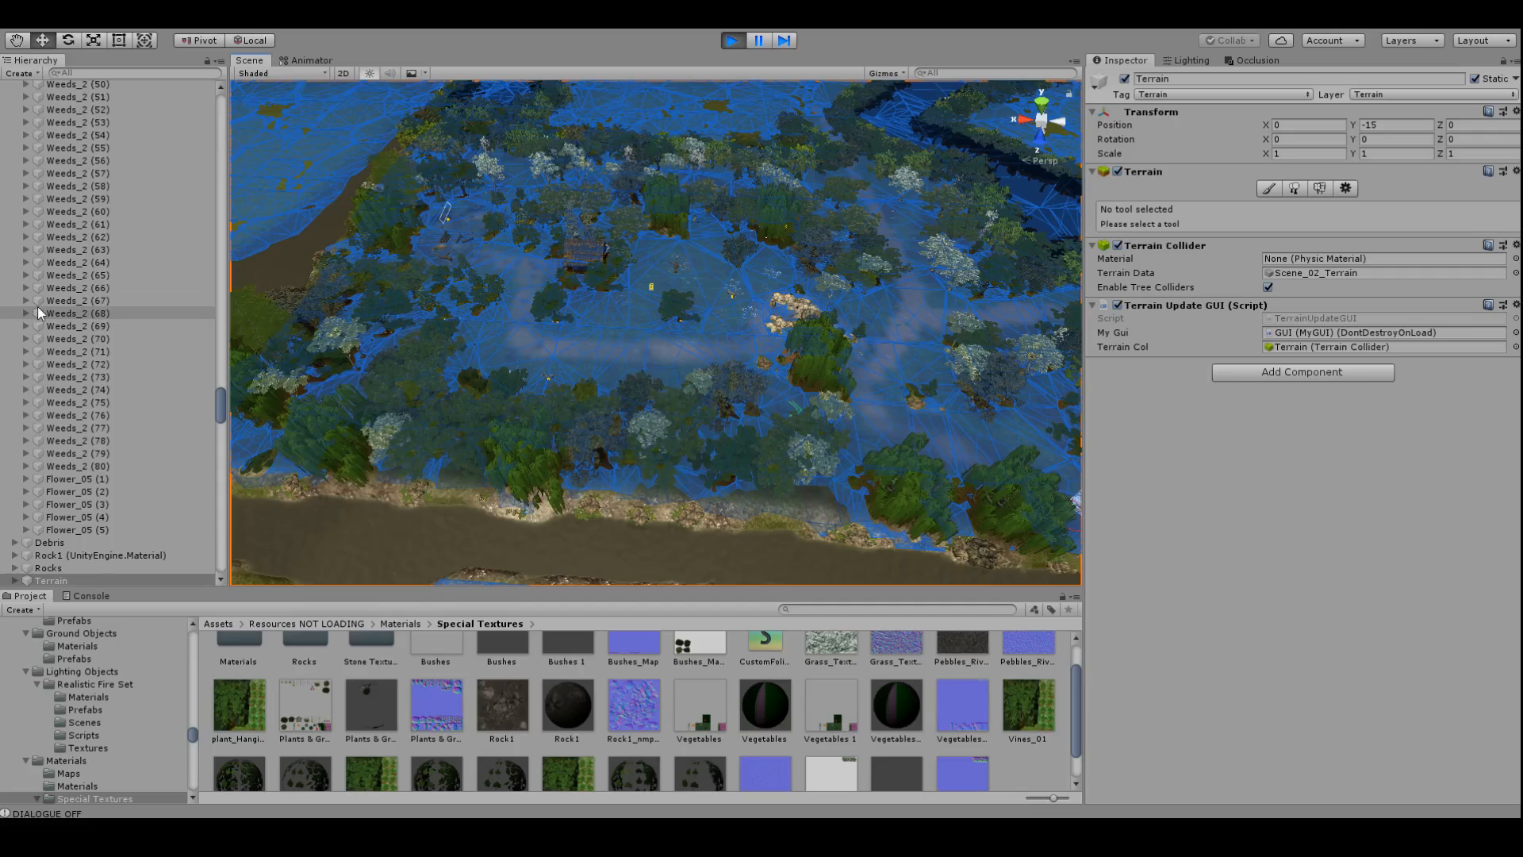
mouse_move(706, 339)
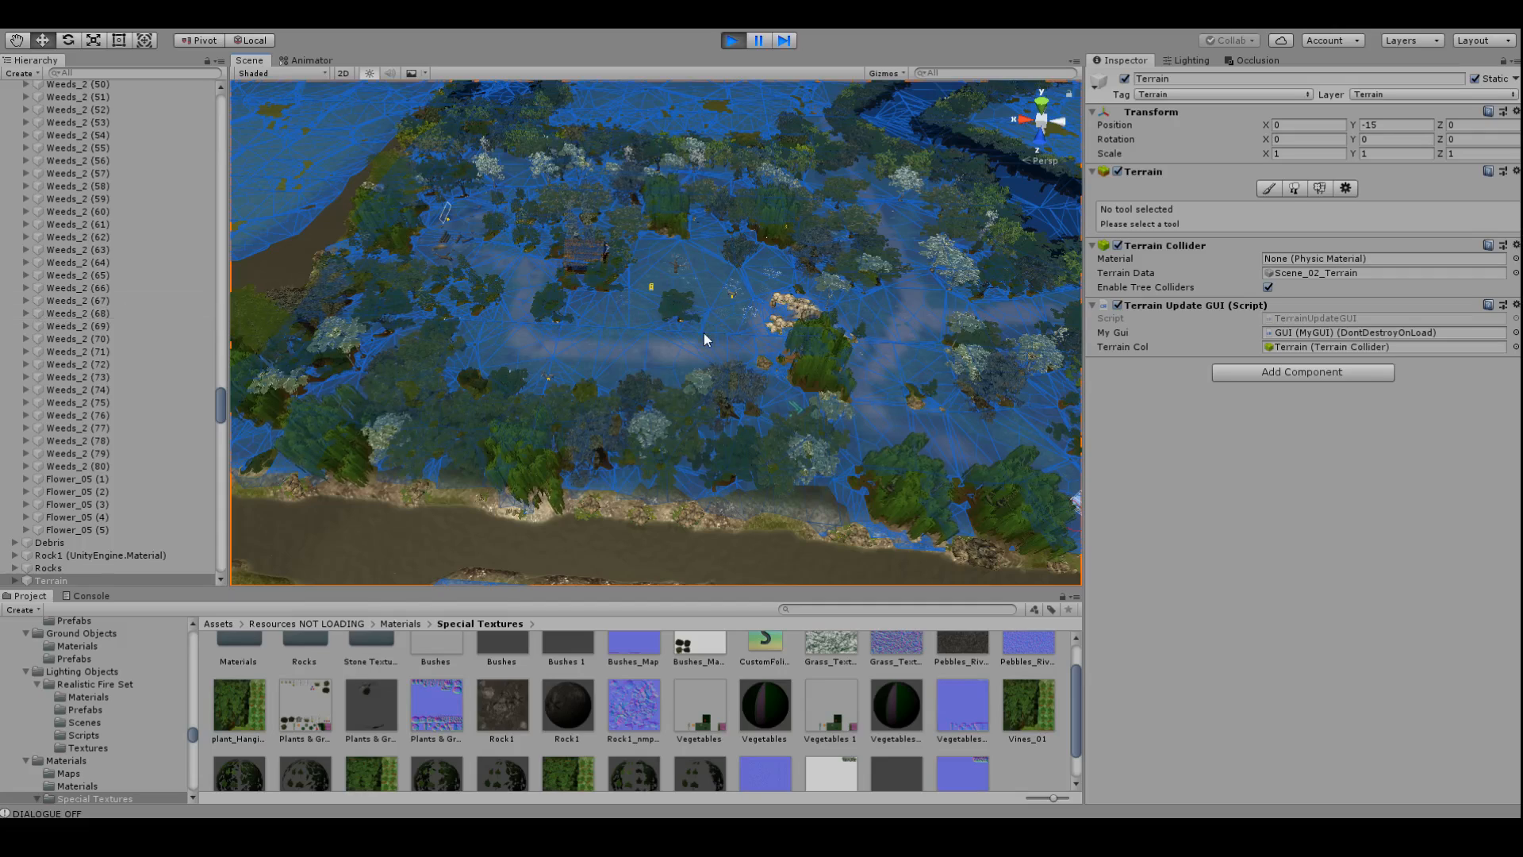
mouse_move(783, 370)
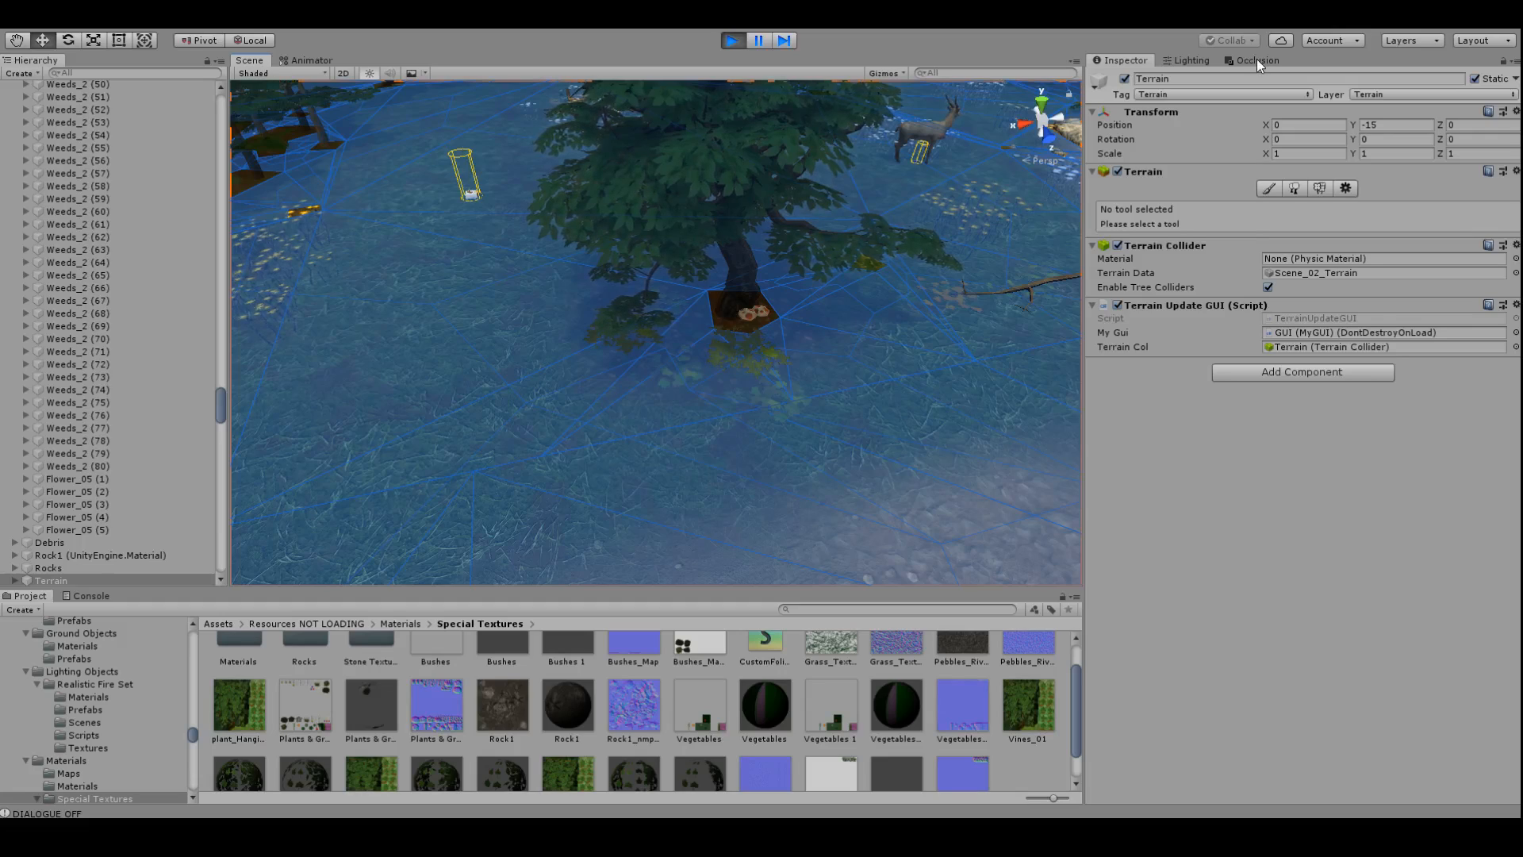
Open the Occlusion Culling window and show its Visualization tab
click(1255, 61)
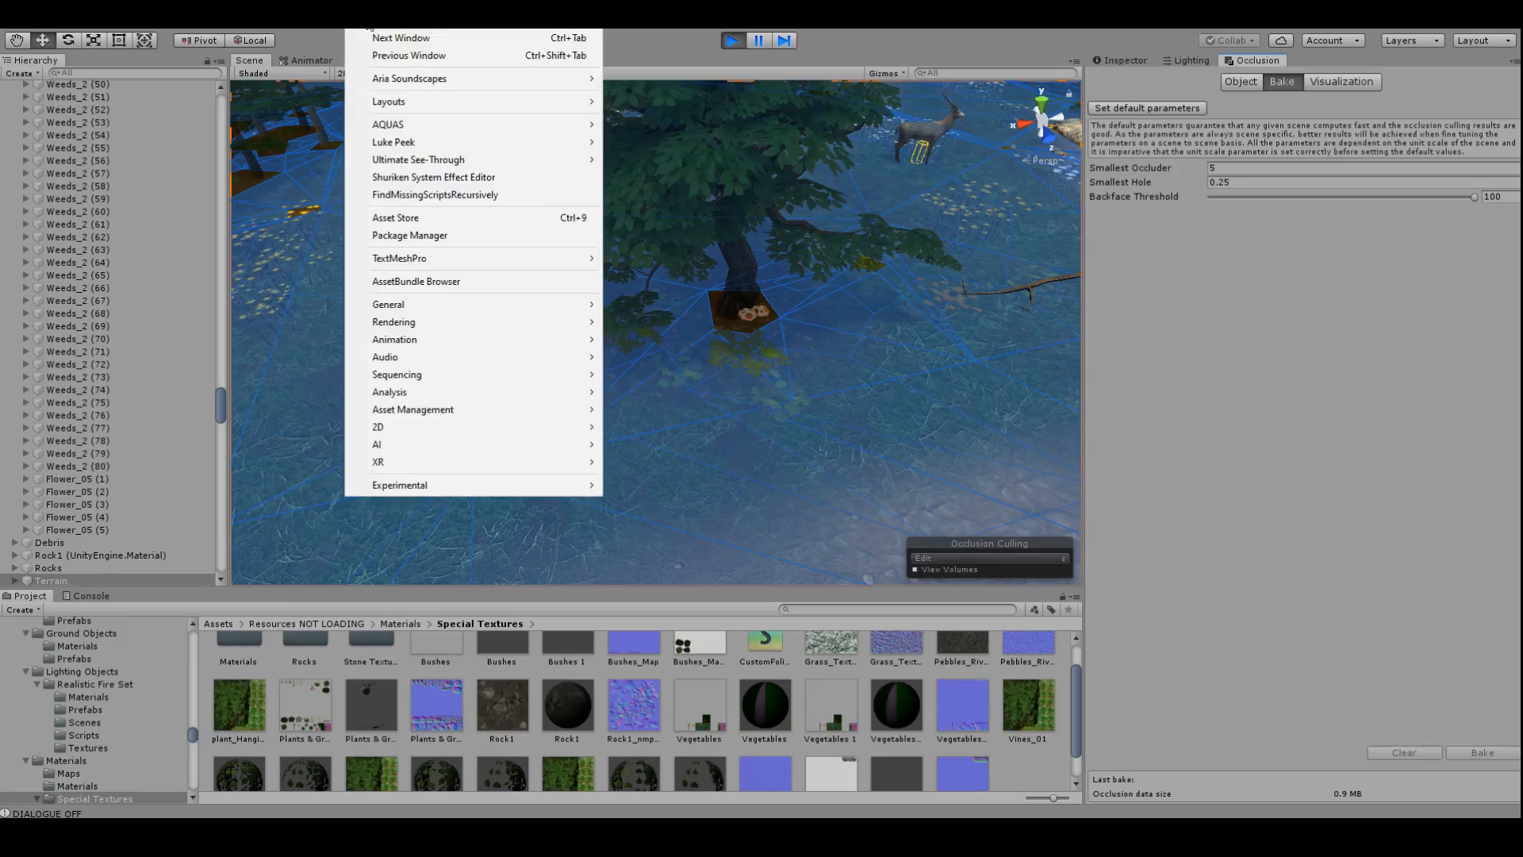
mouse_move(388, 304)
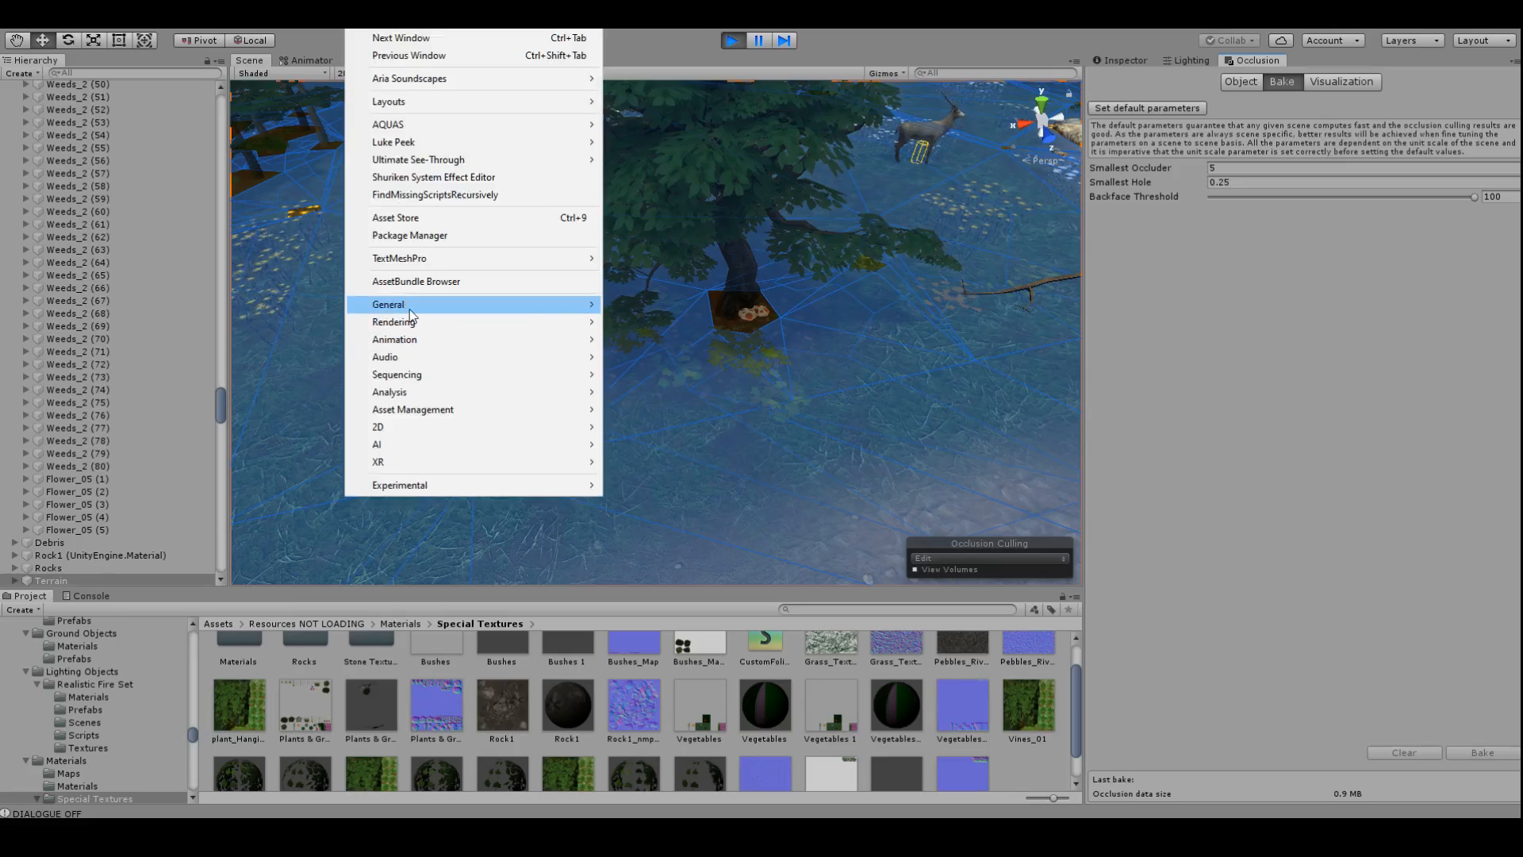
mouse_move(393, 321)
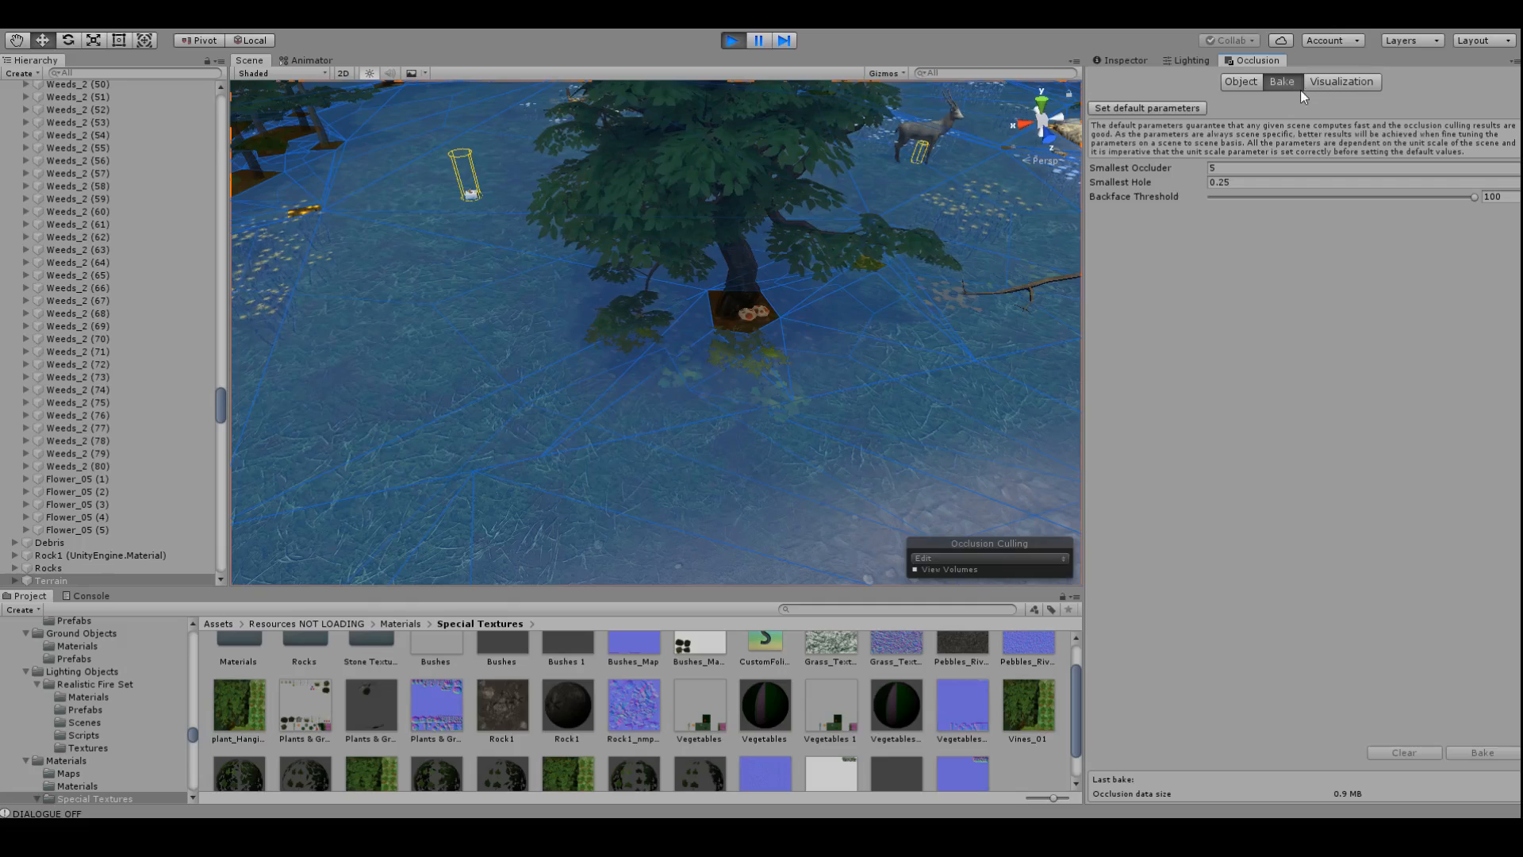
click(1340, 82)
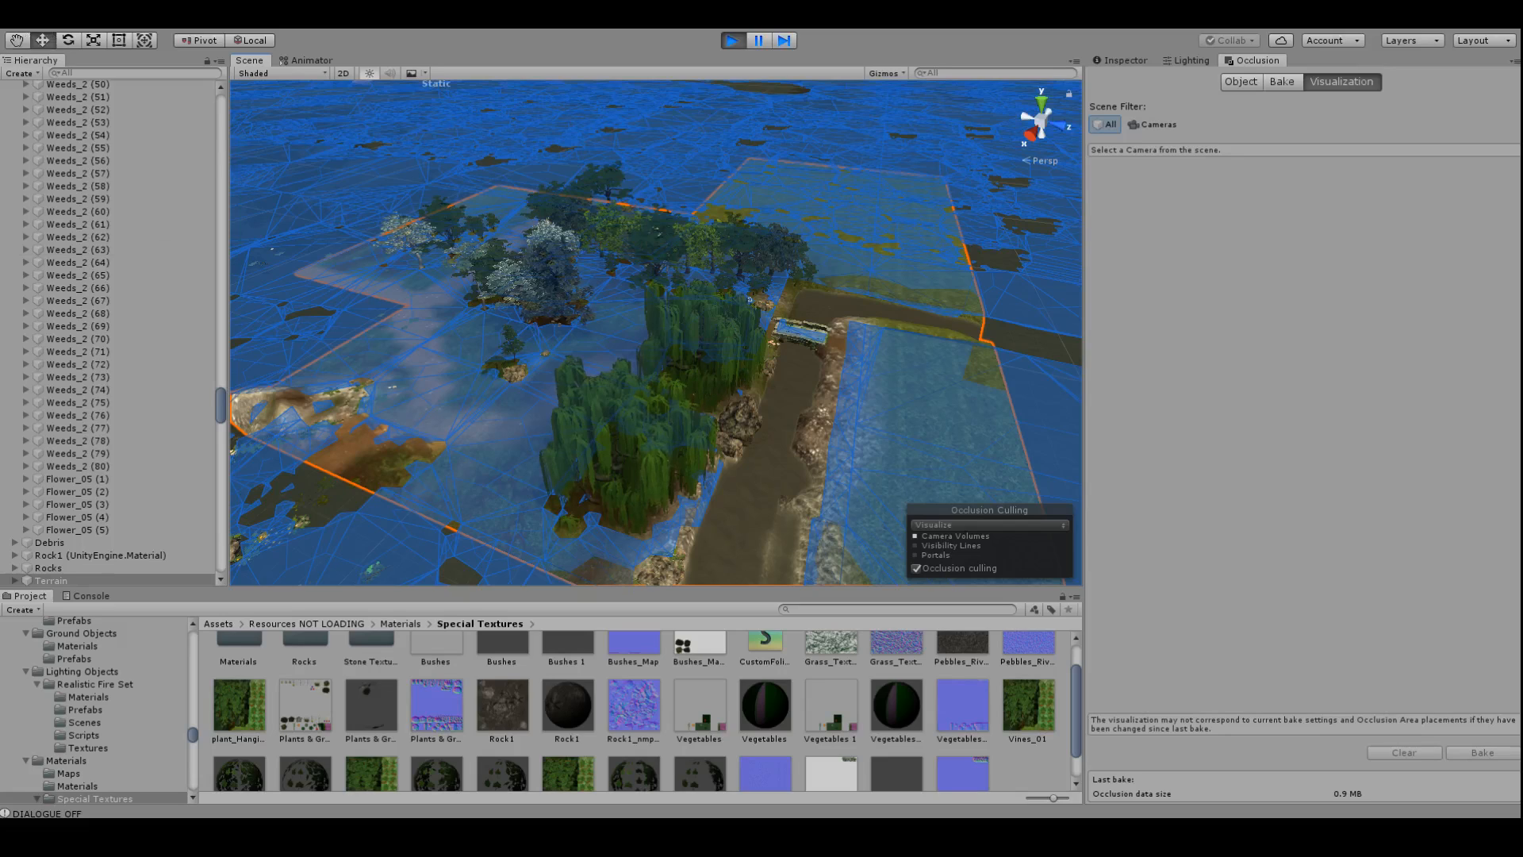
Return to the Inspector to view grass_custom_009's Plants & Grasses material and shake settings
click(732, 40)
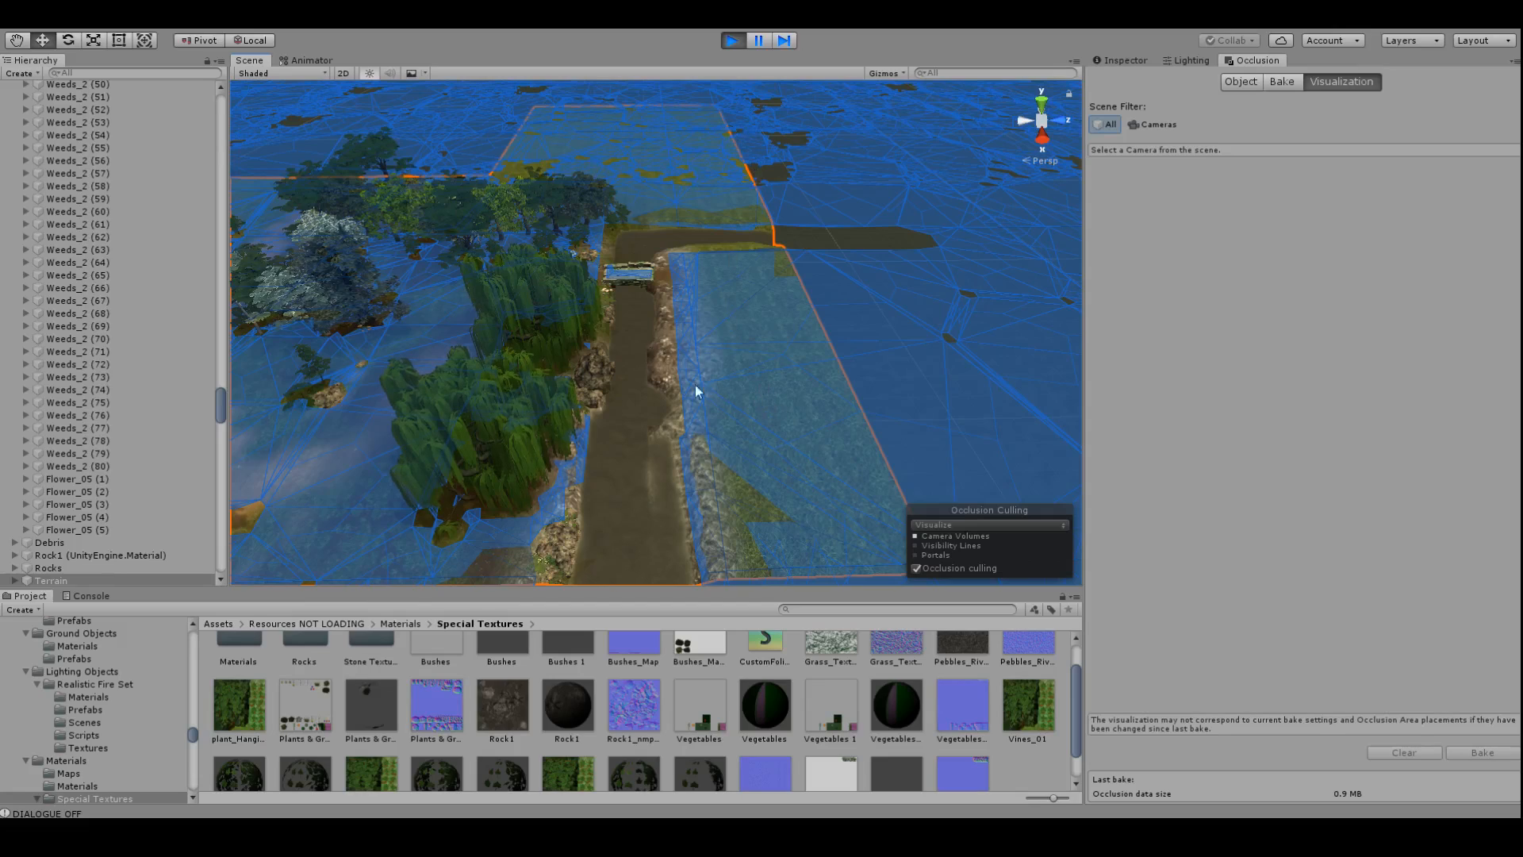
mouse_move(802, 379)
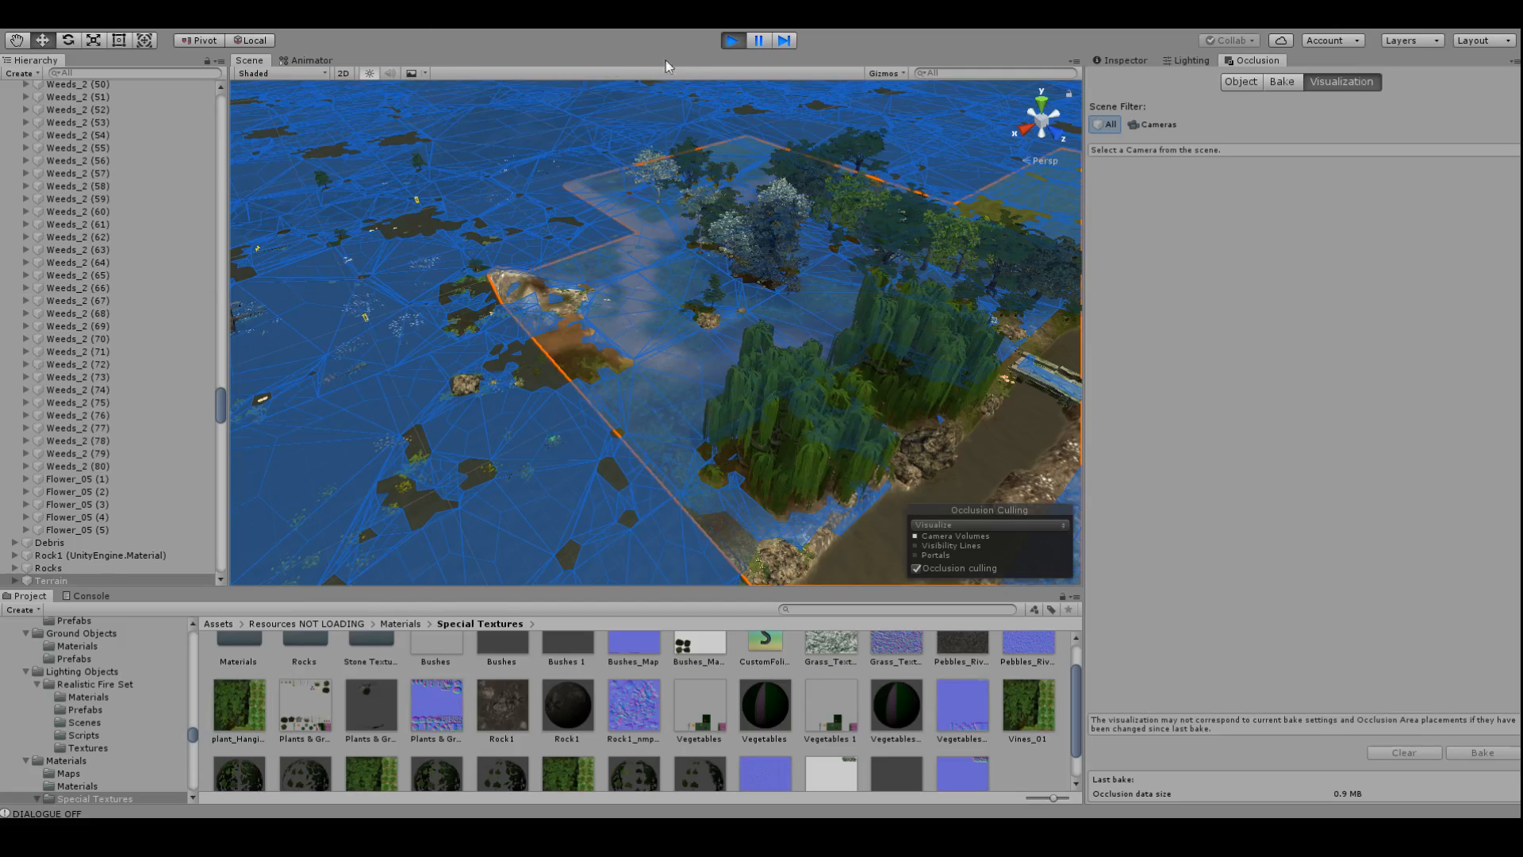
click(1191, 60)
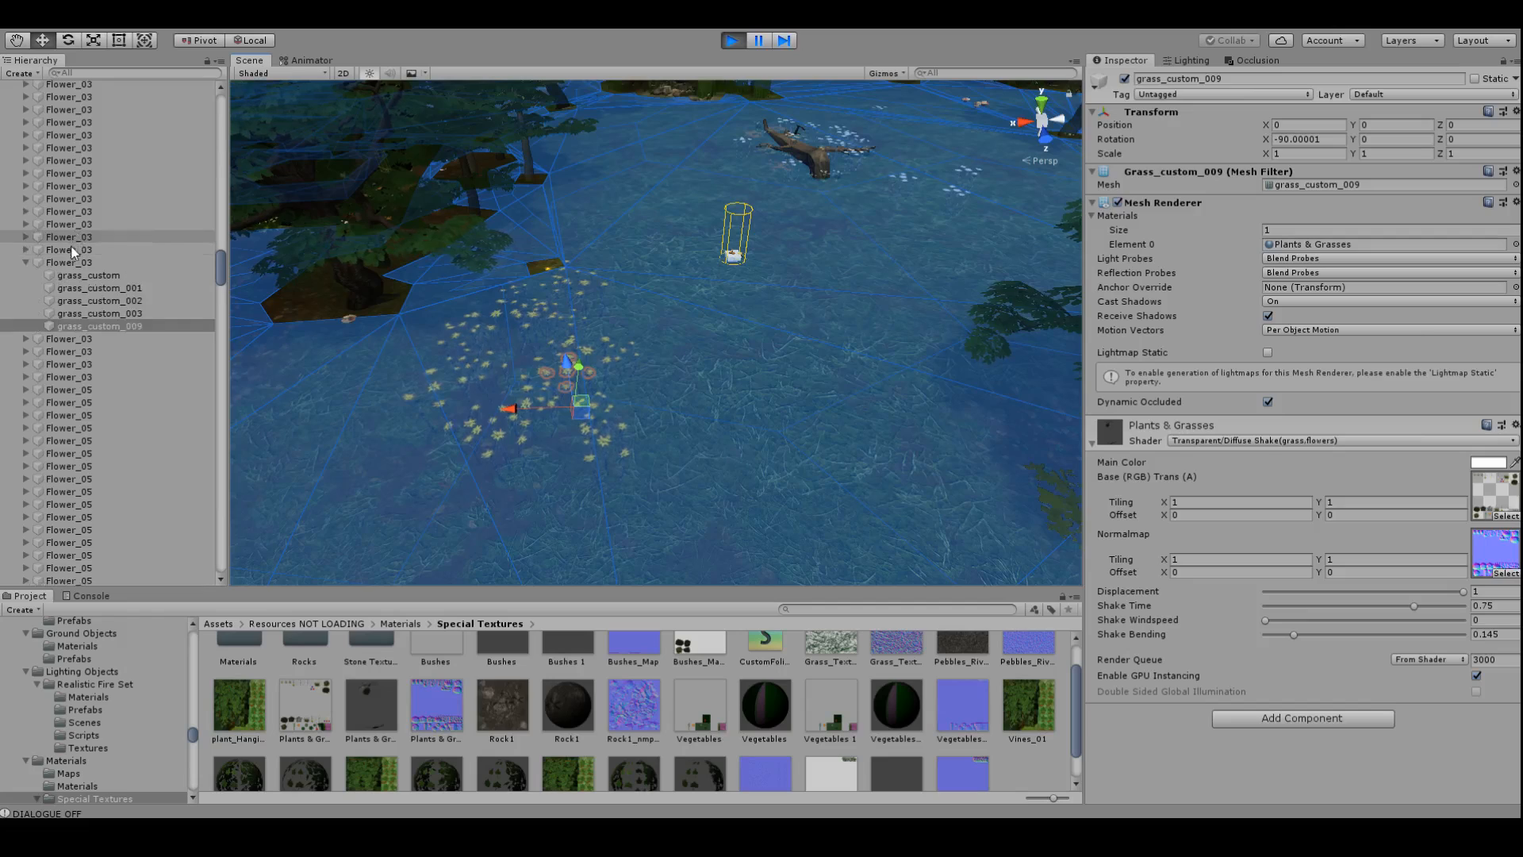
click(68, 164)
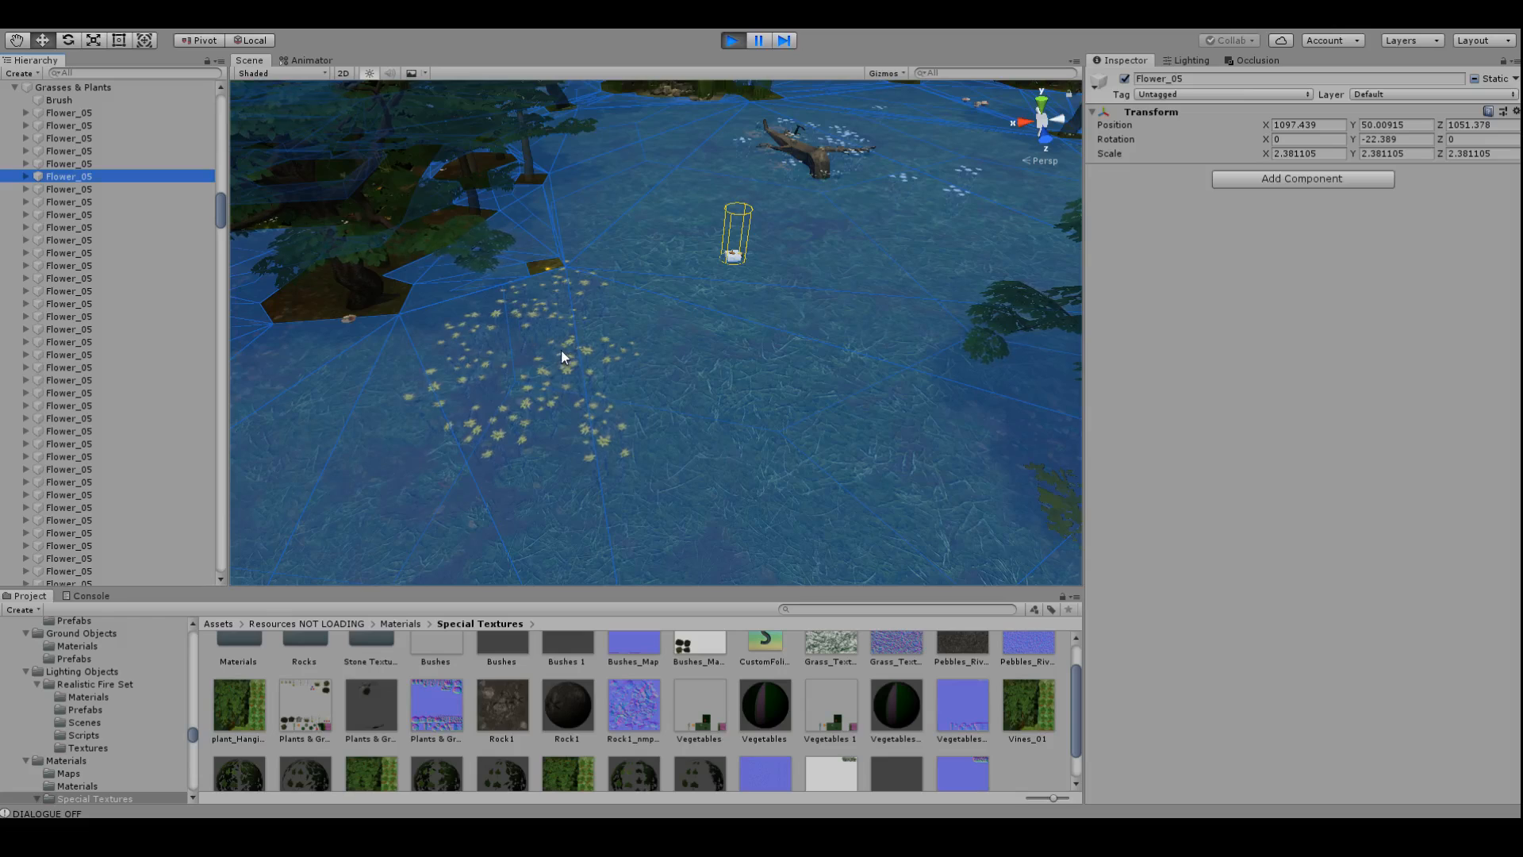
click(69, 516)
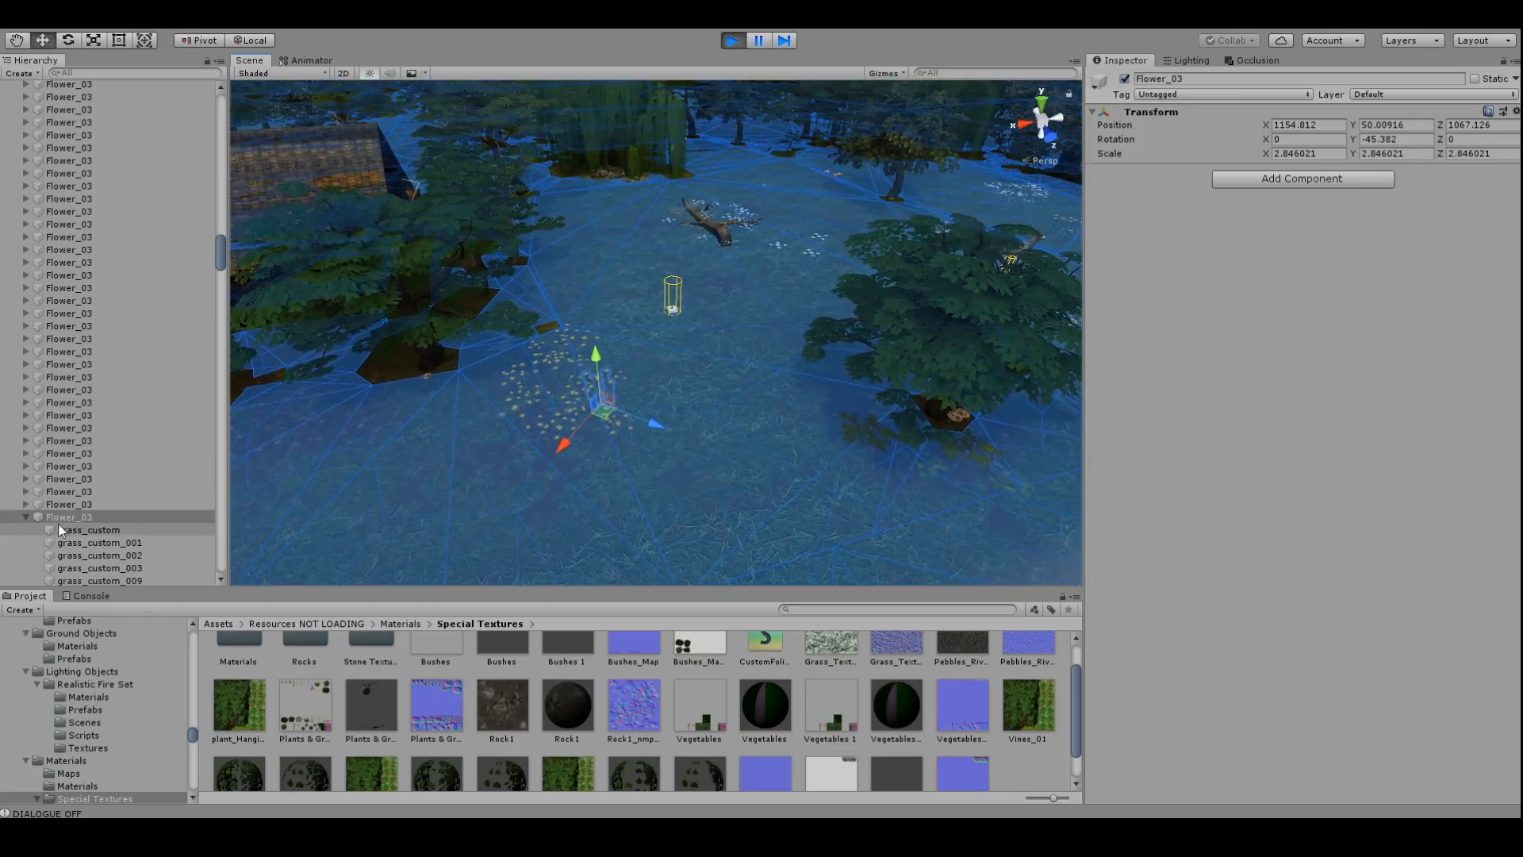
click(26, 516)
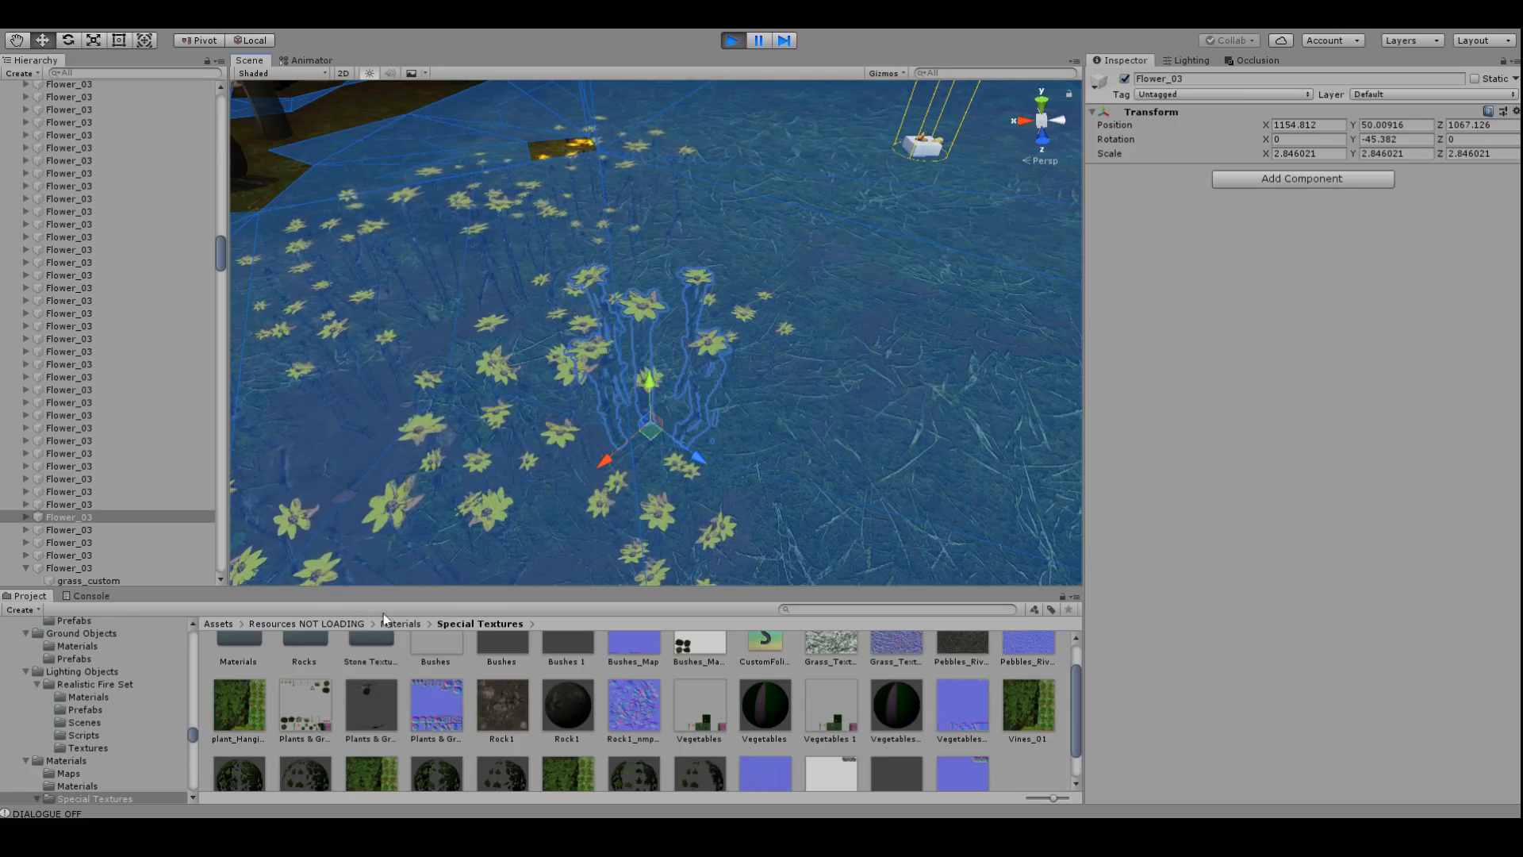
click(304, 706)
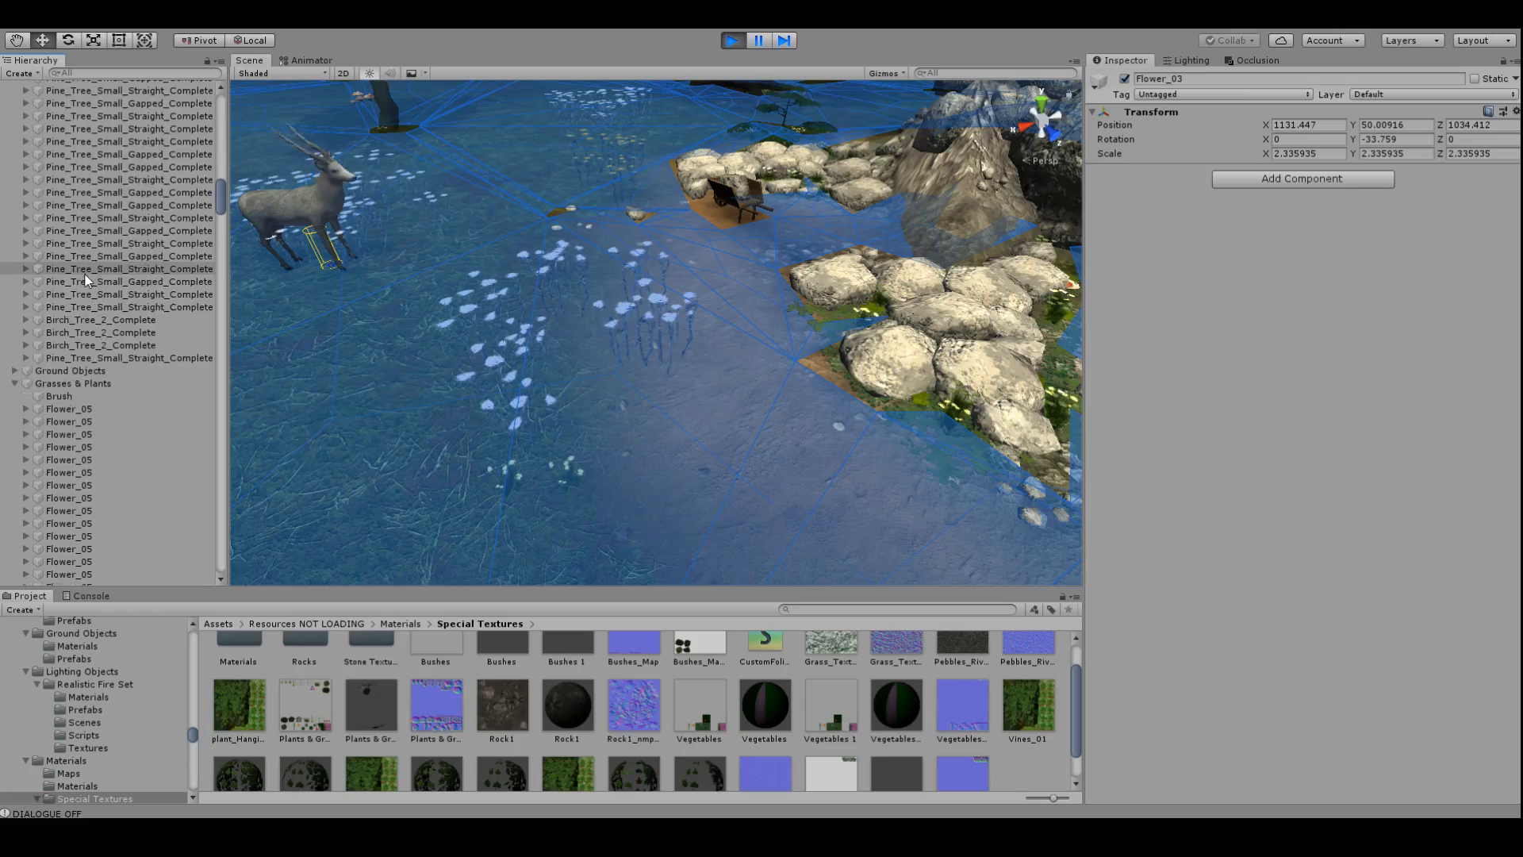
Select the Grasses & Plants parent group to reach its Mesh Combiner script
click(73, 382)
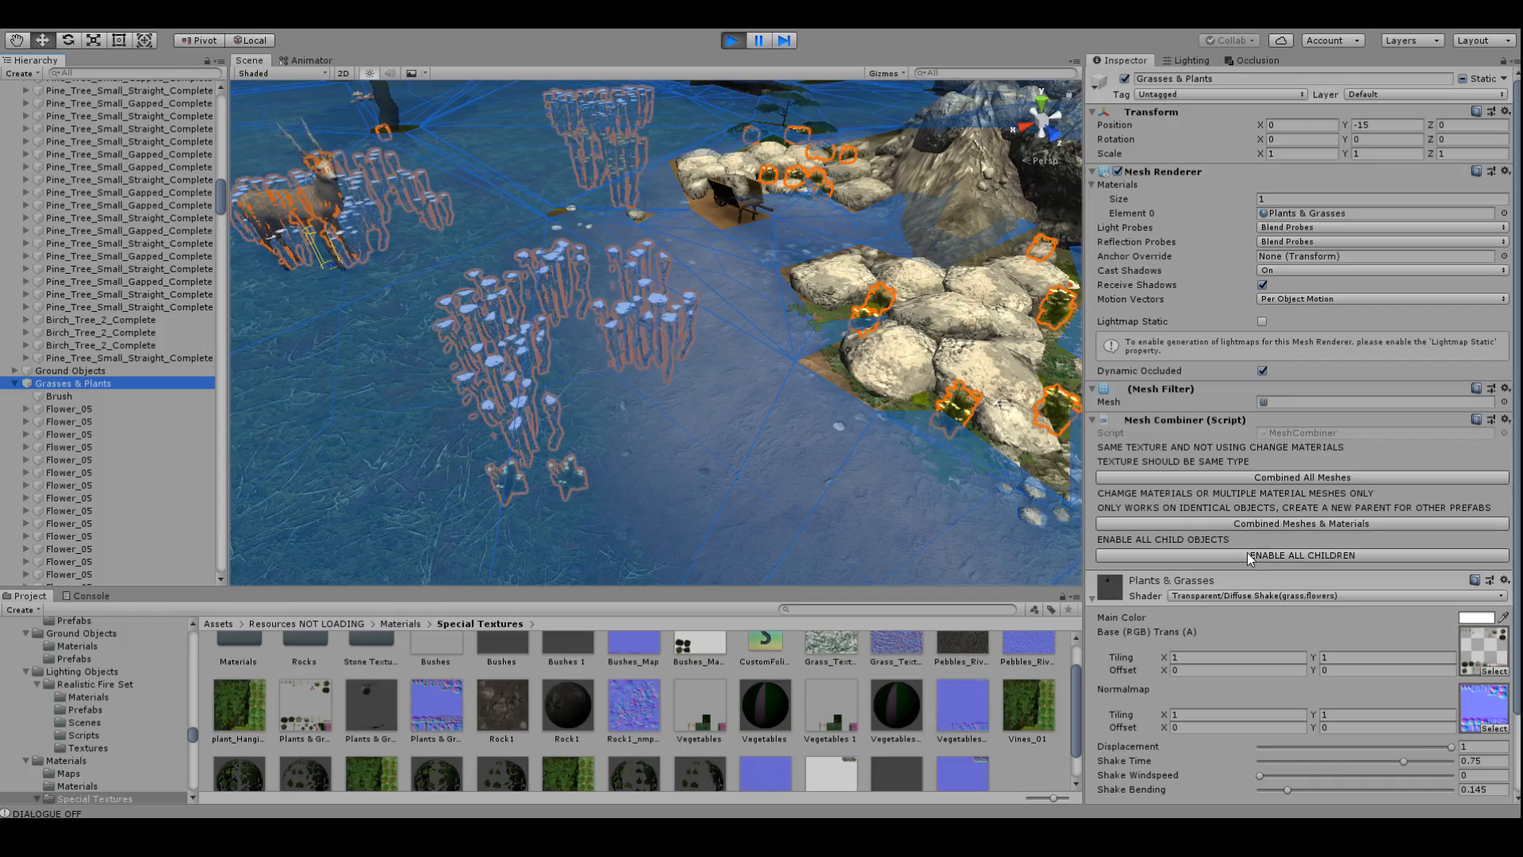
mouse_move(1182, 435)
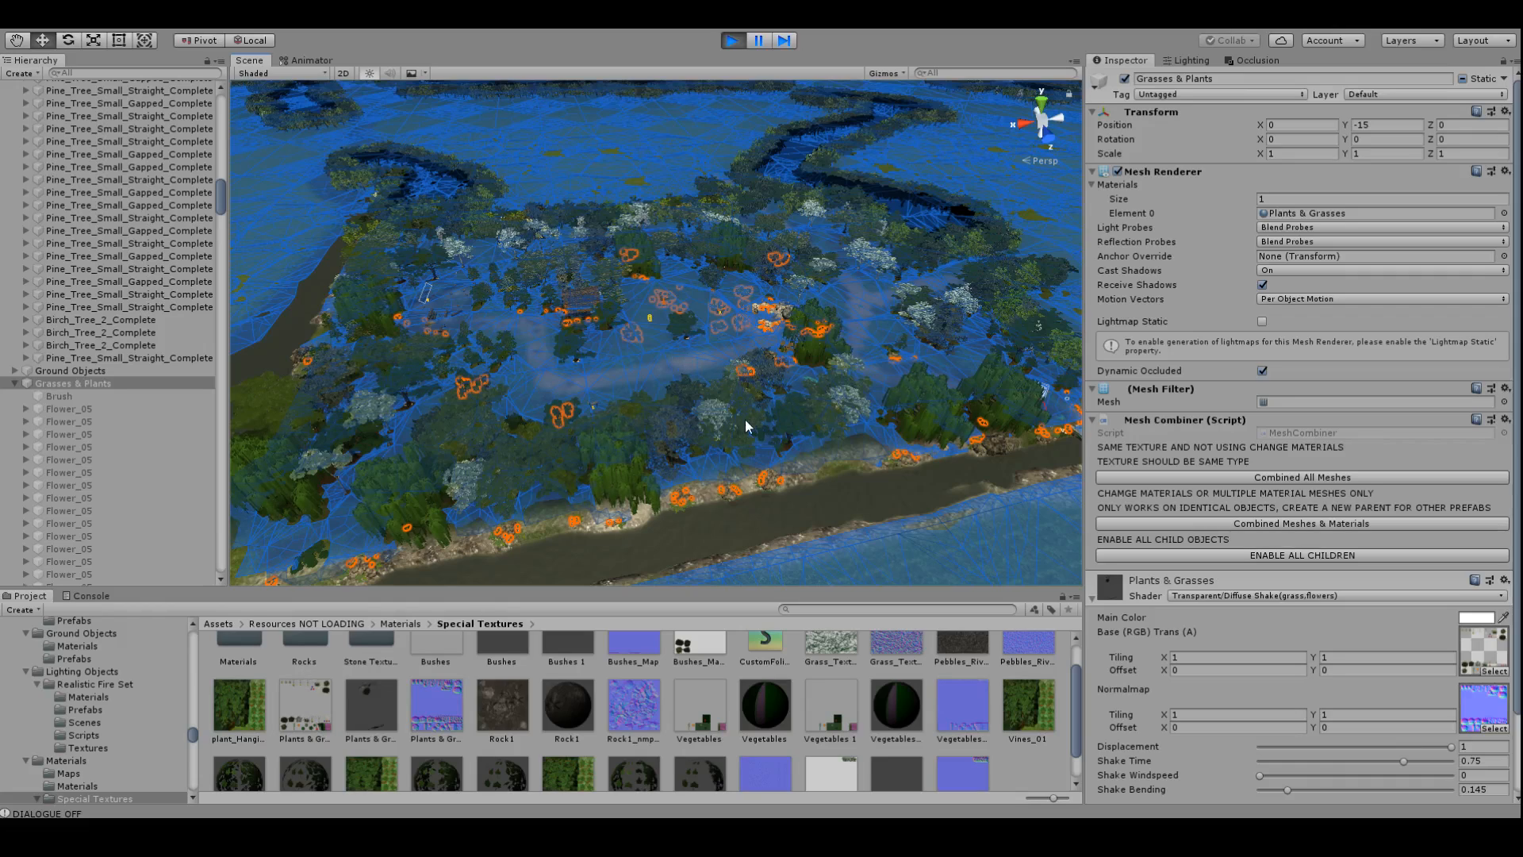
mouse_move(340, 585)
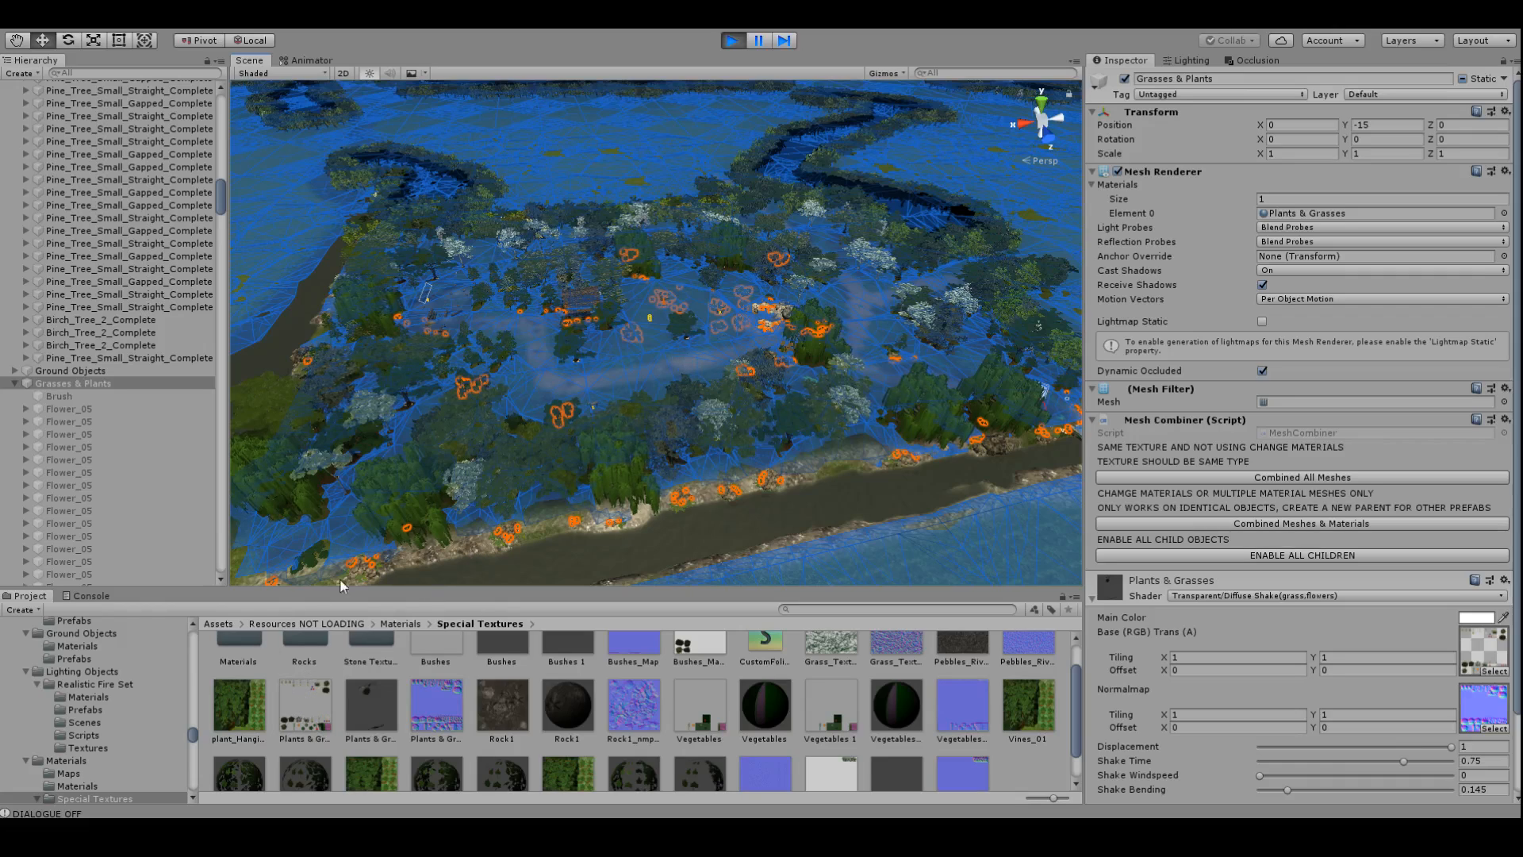
Check the Plants & Grasses atlas and combined mesh, then open Occlusion Culling for Rock1
click(305, 706)
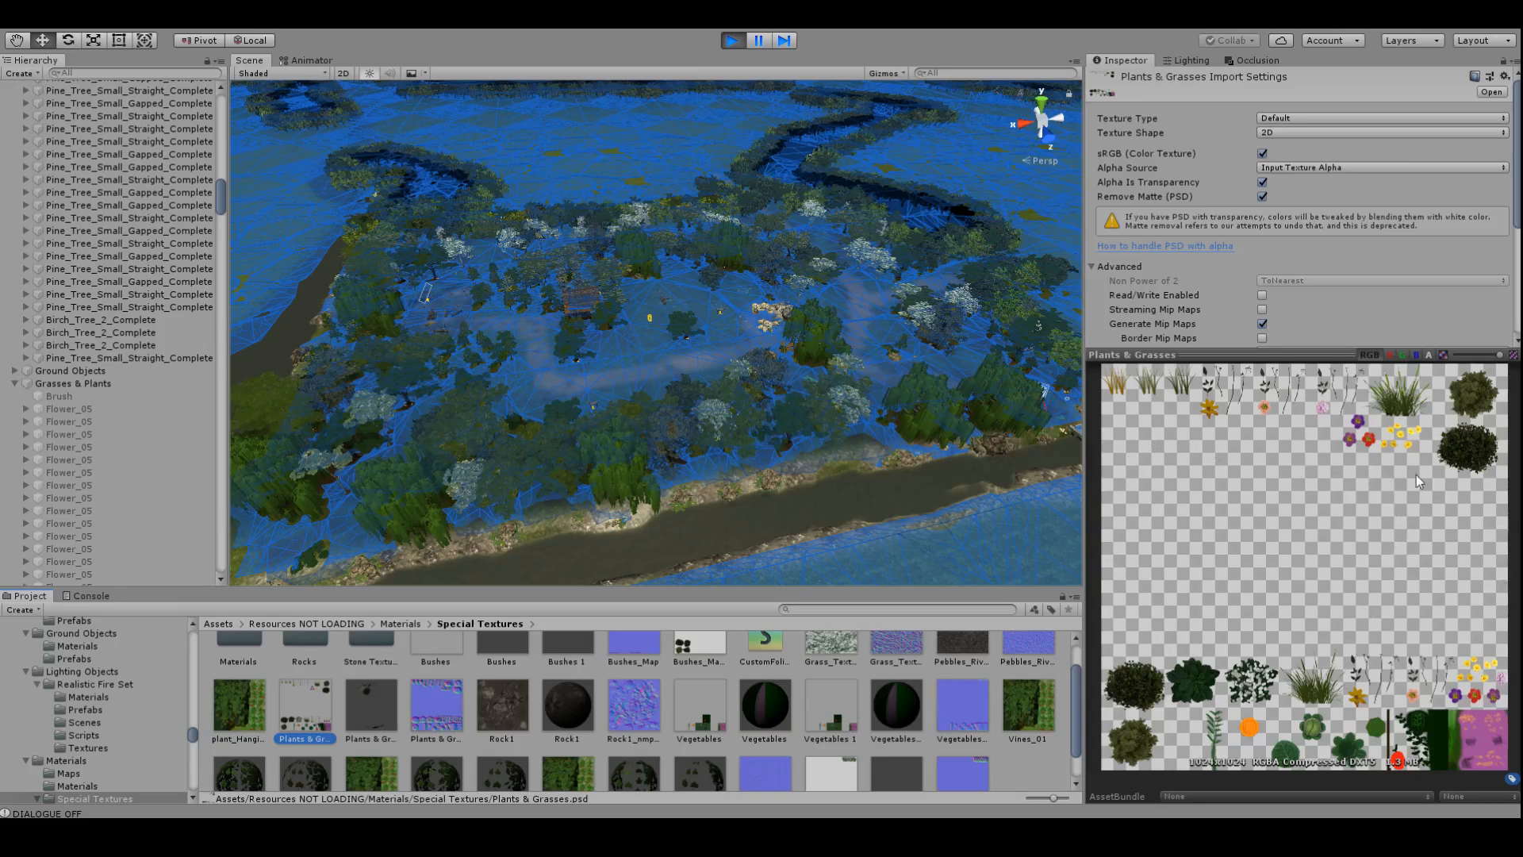
mouse_move(726, 303)
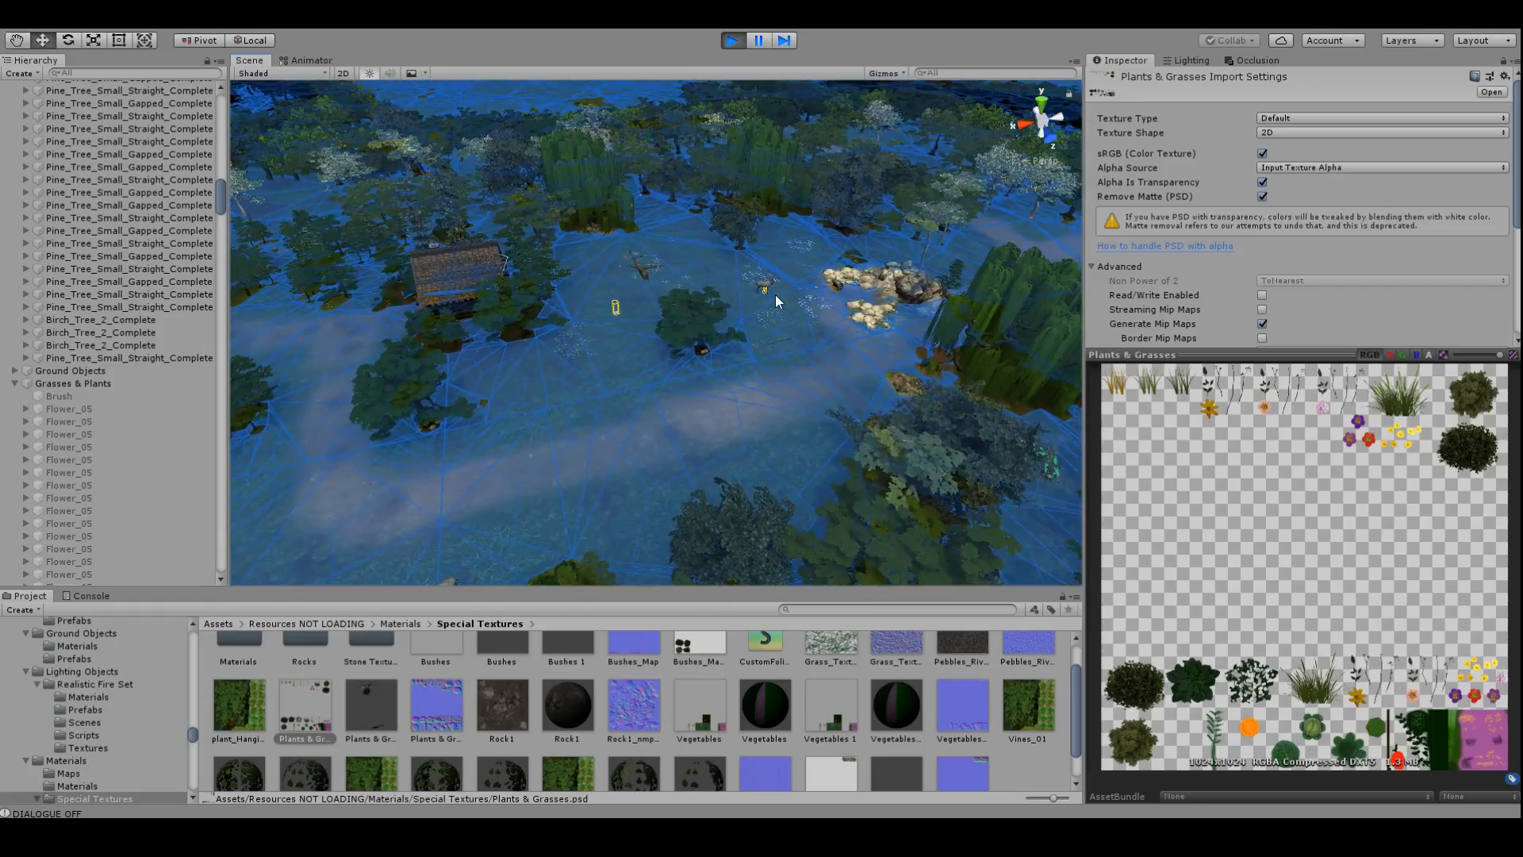
click(73, 383)
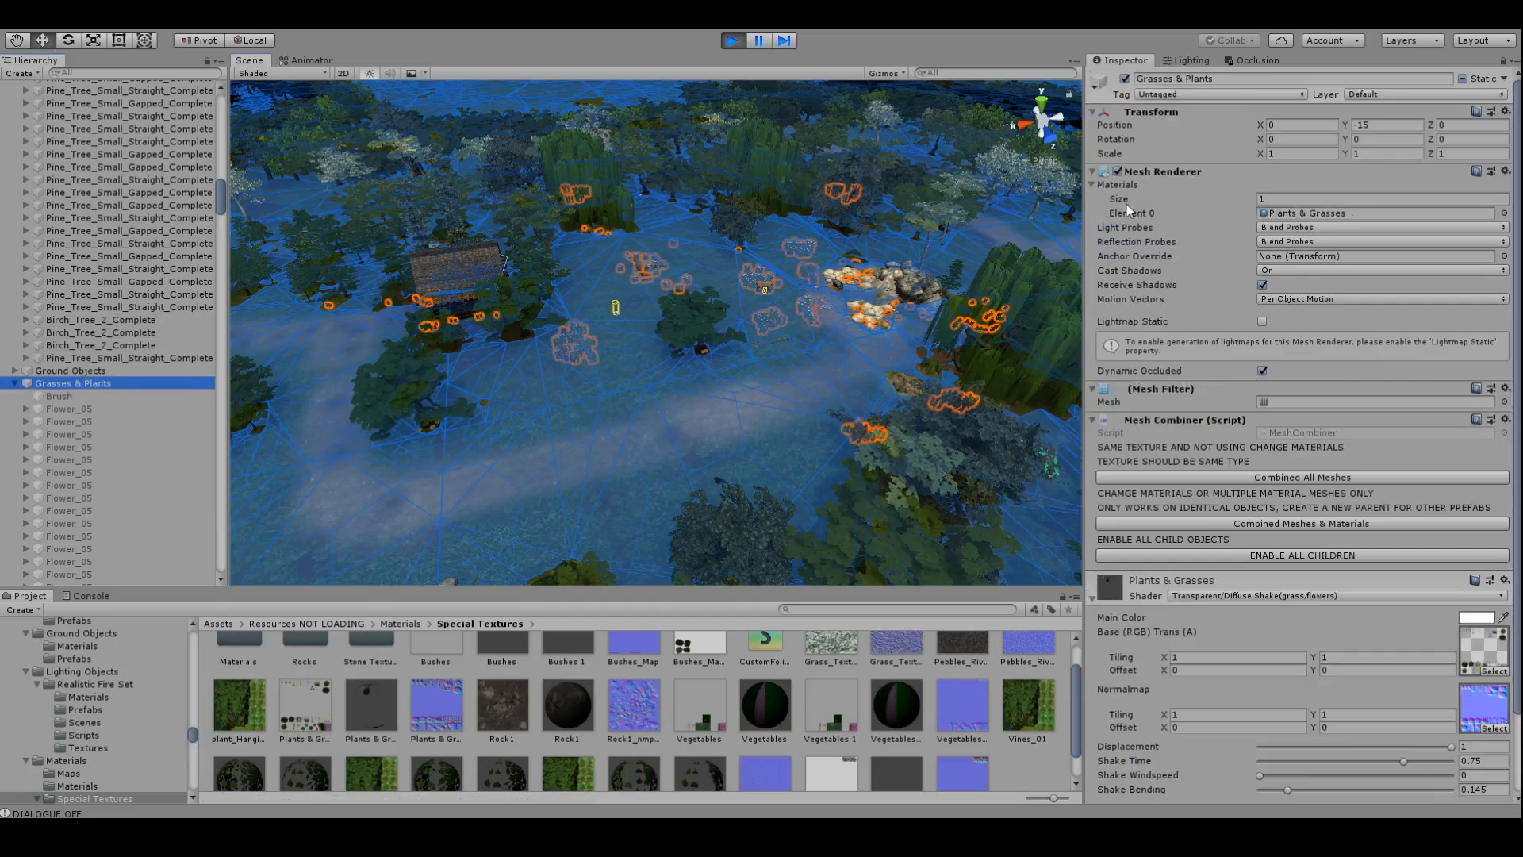
mouse_move(1308, 329)
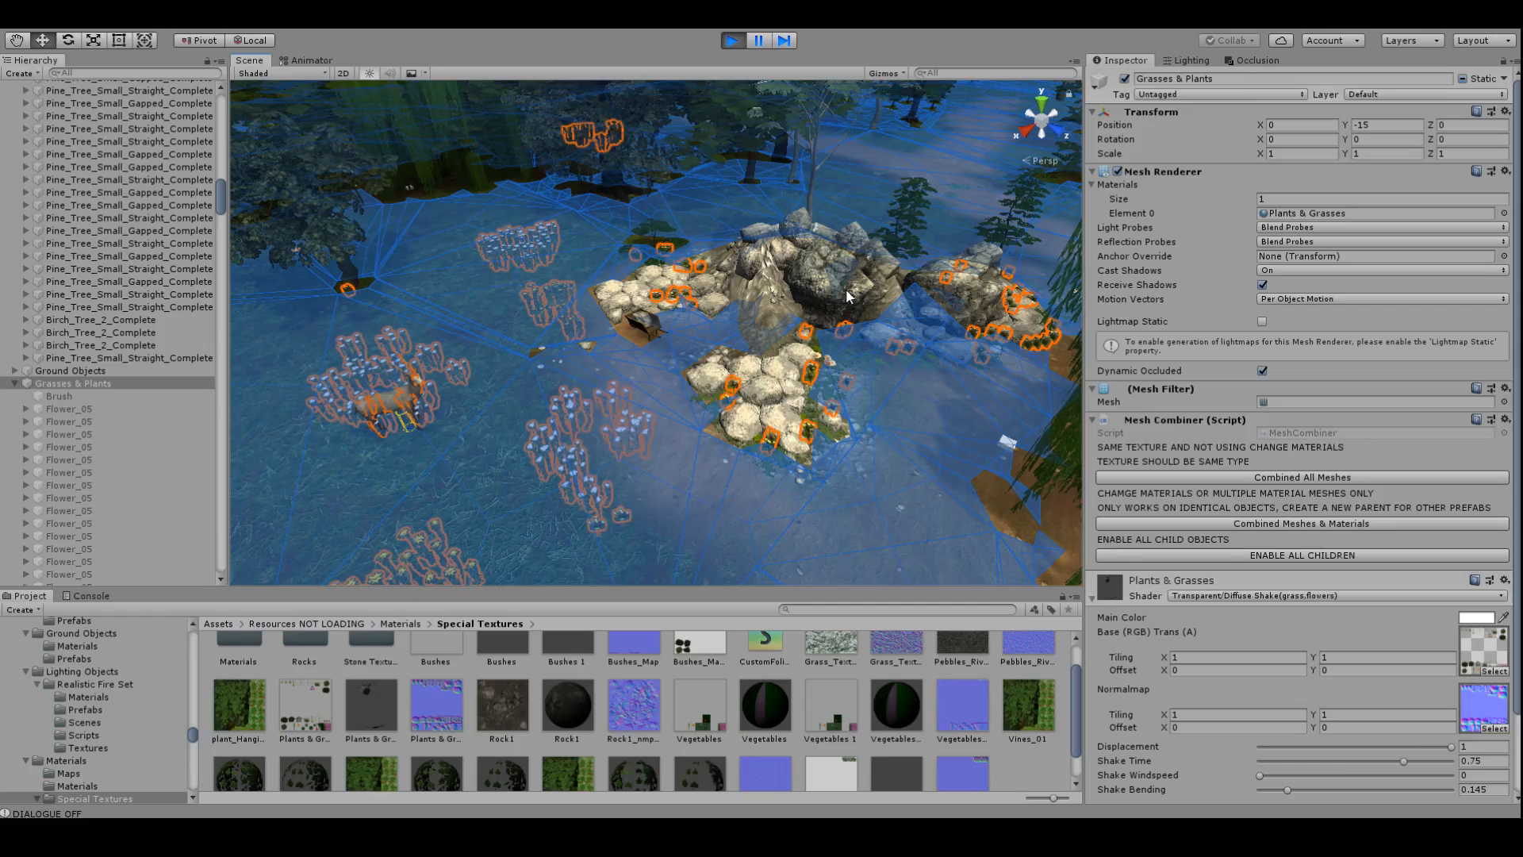
mouse_move(844, 291)
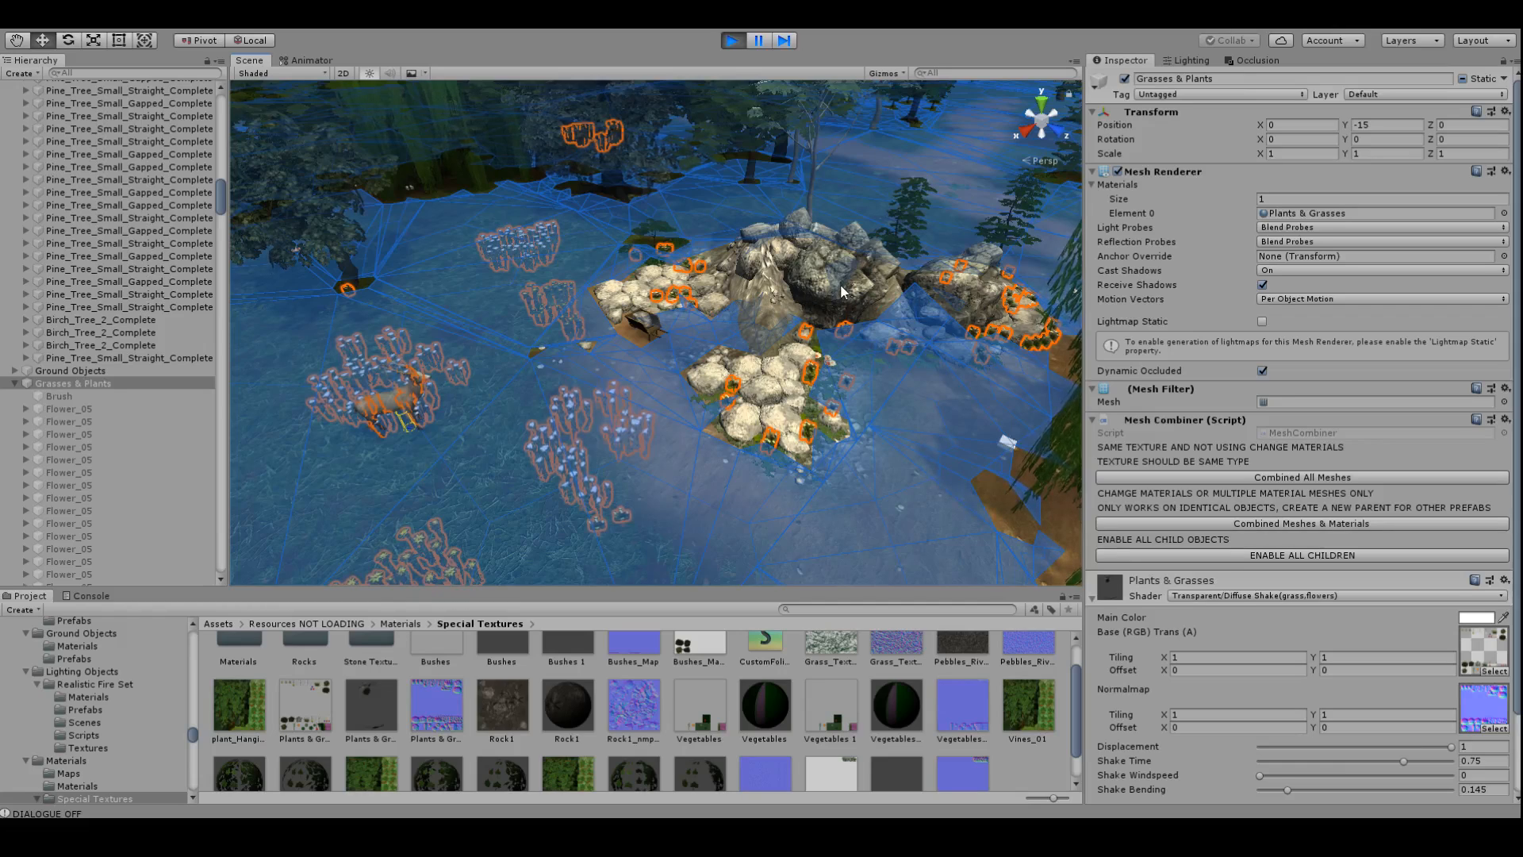
mouse_move(290, 412)
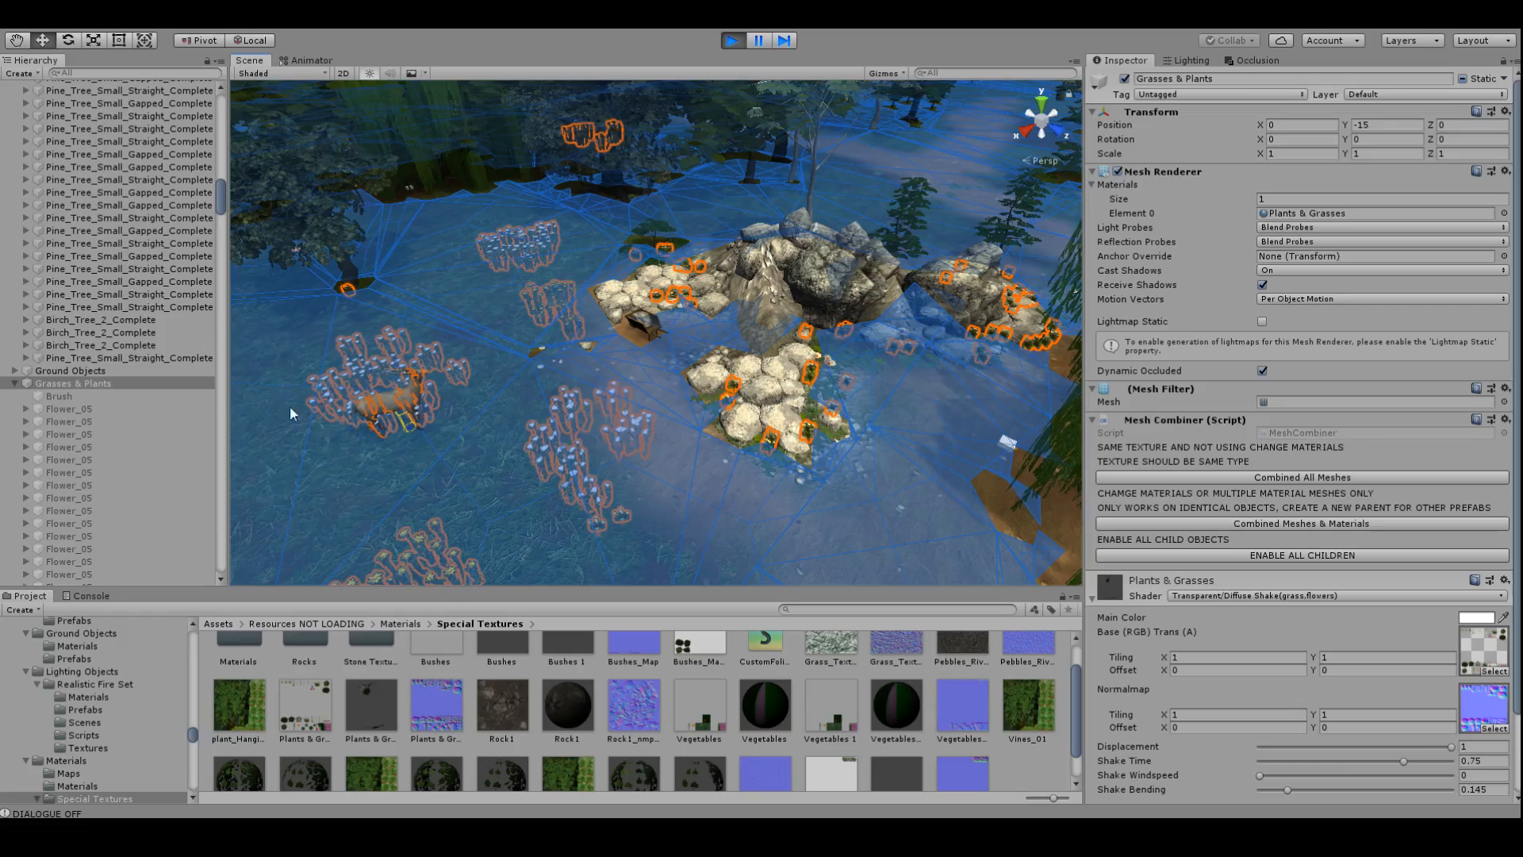
mouse_move(1242, 269)
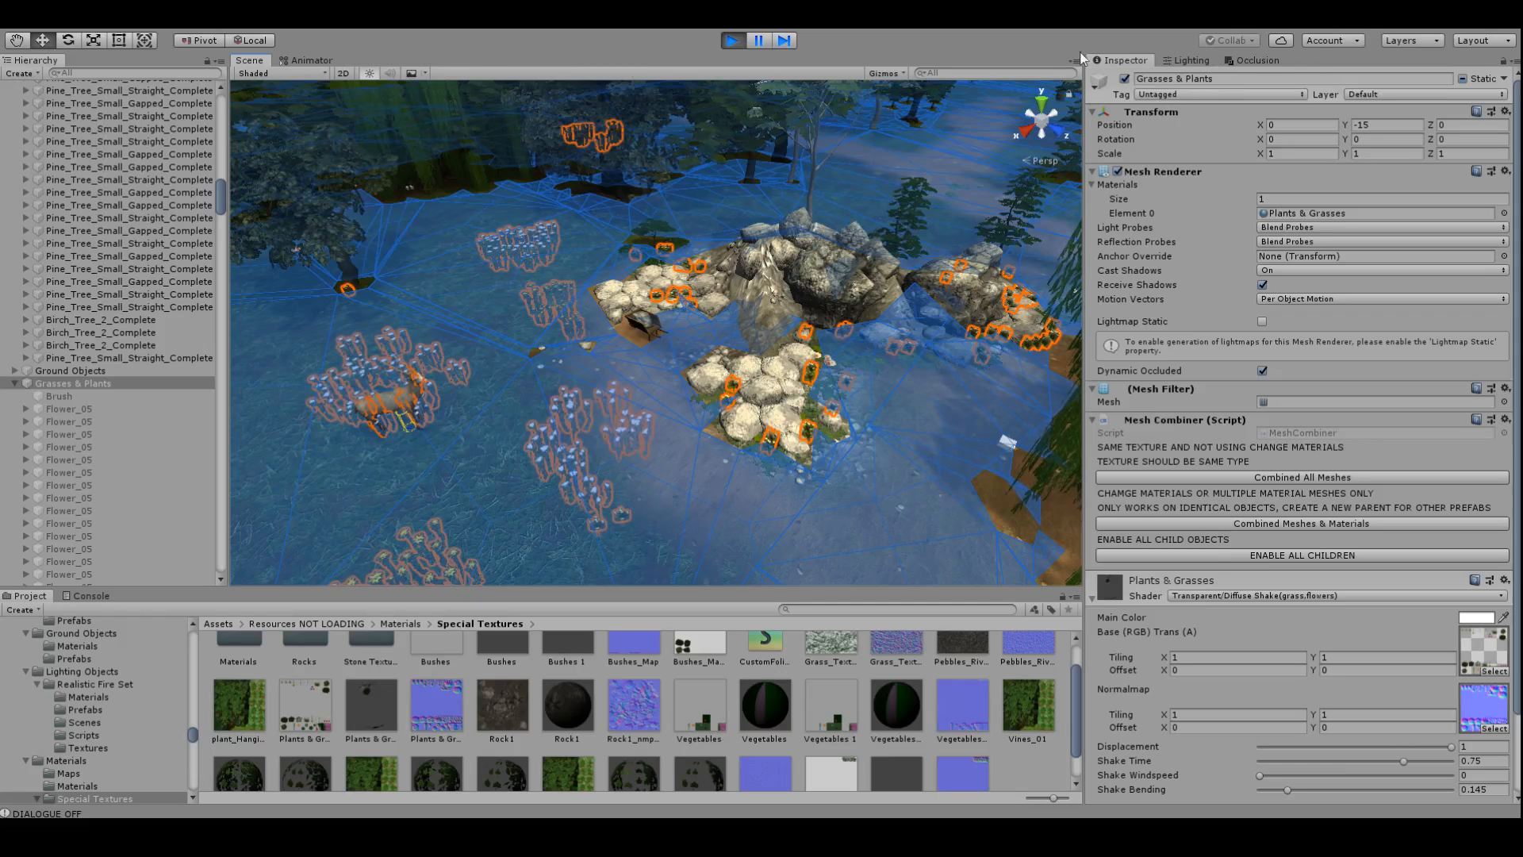
click(1254, 61)
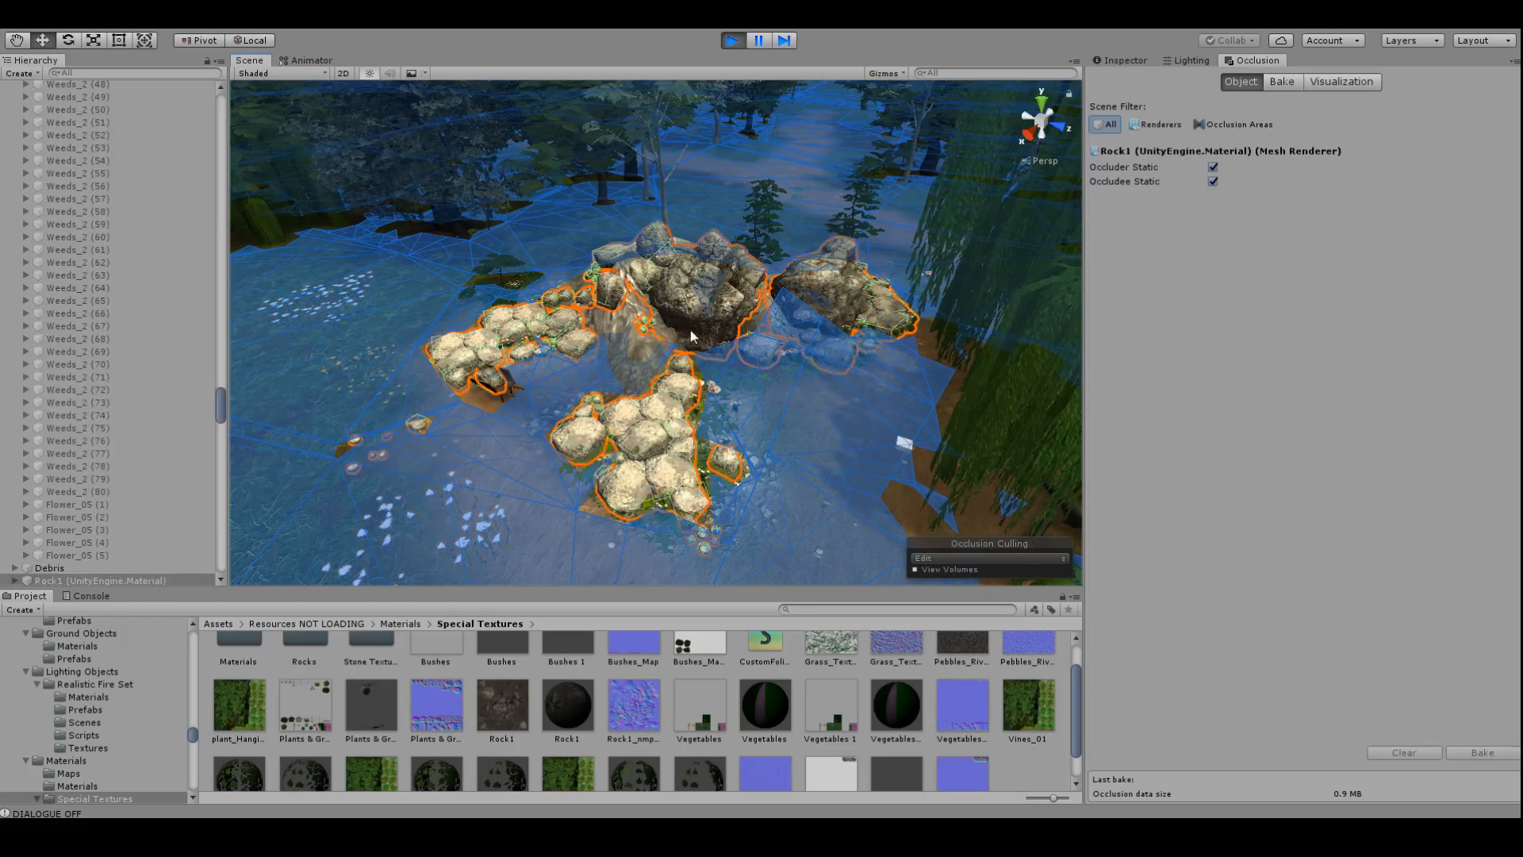
click(1119, 60)
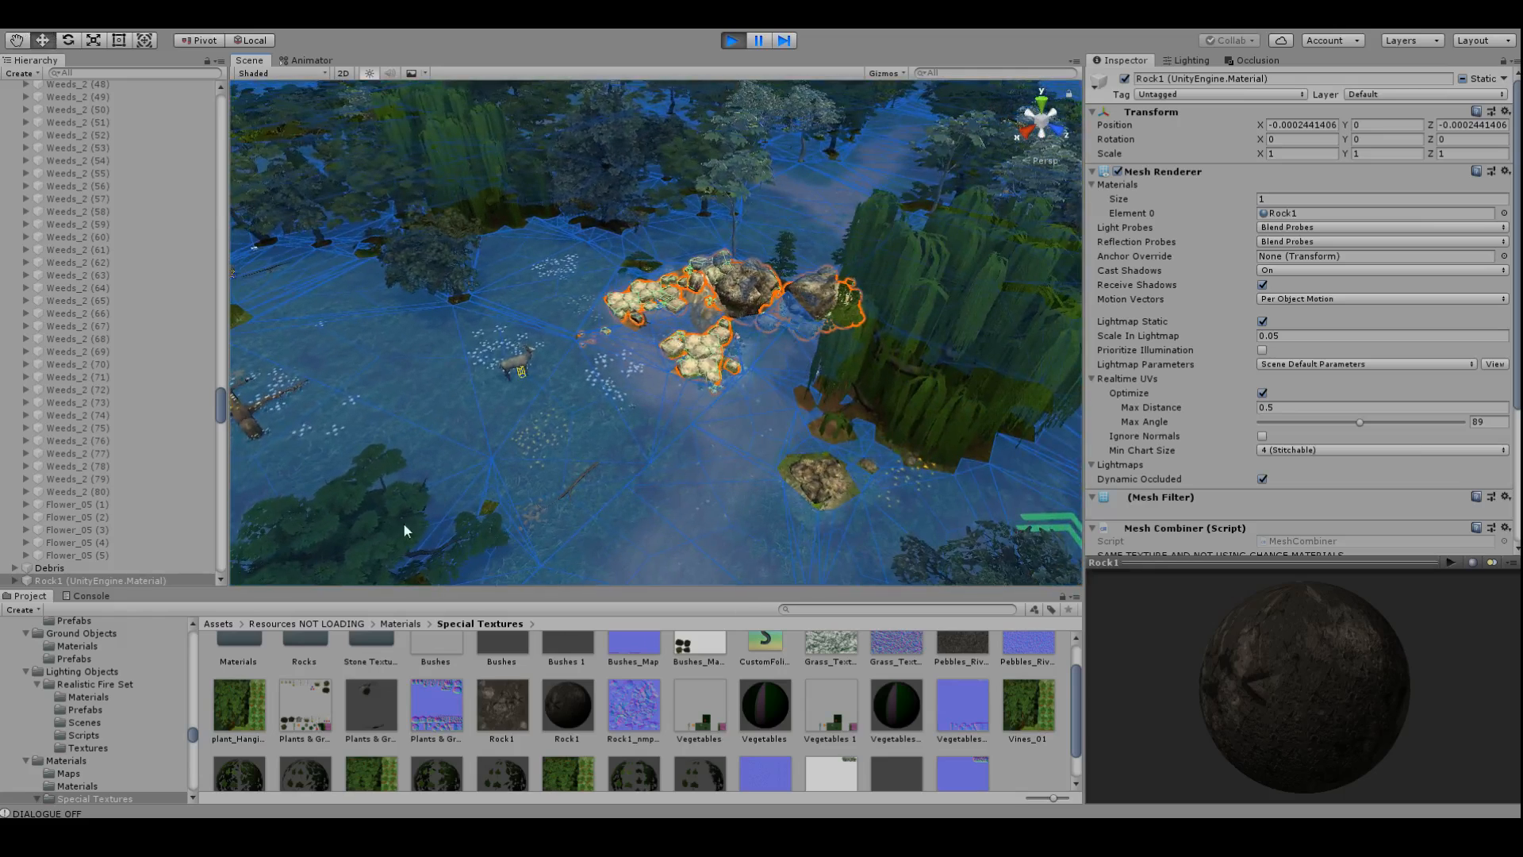
mouse_move(597, 330)
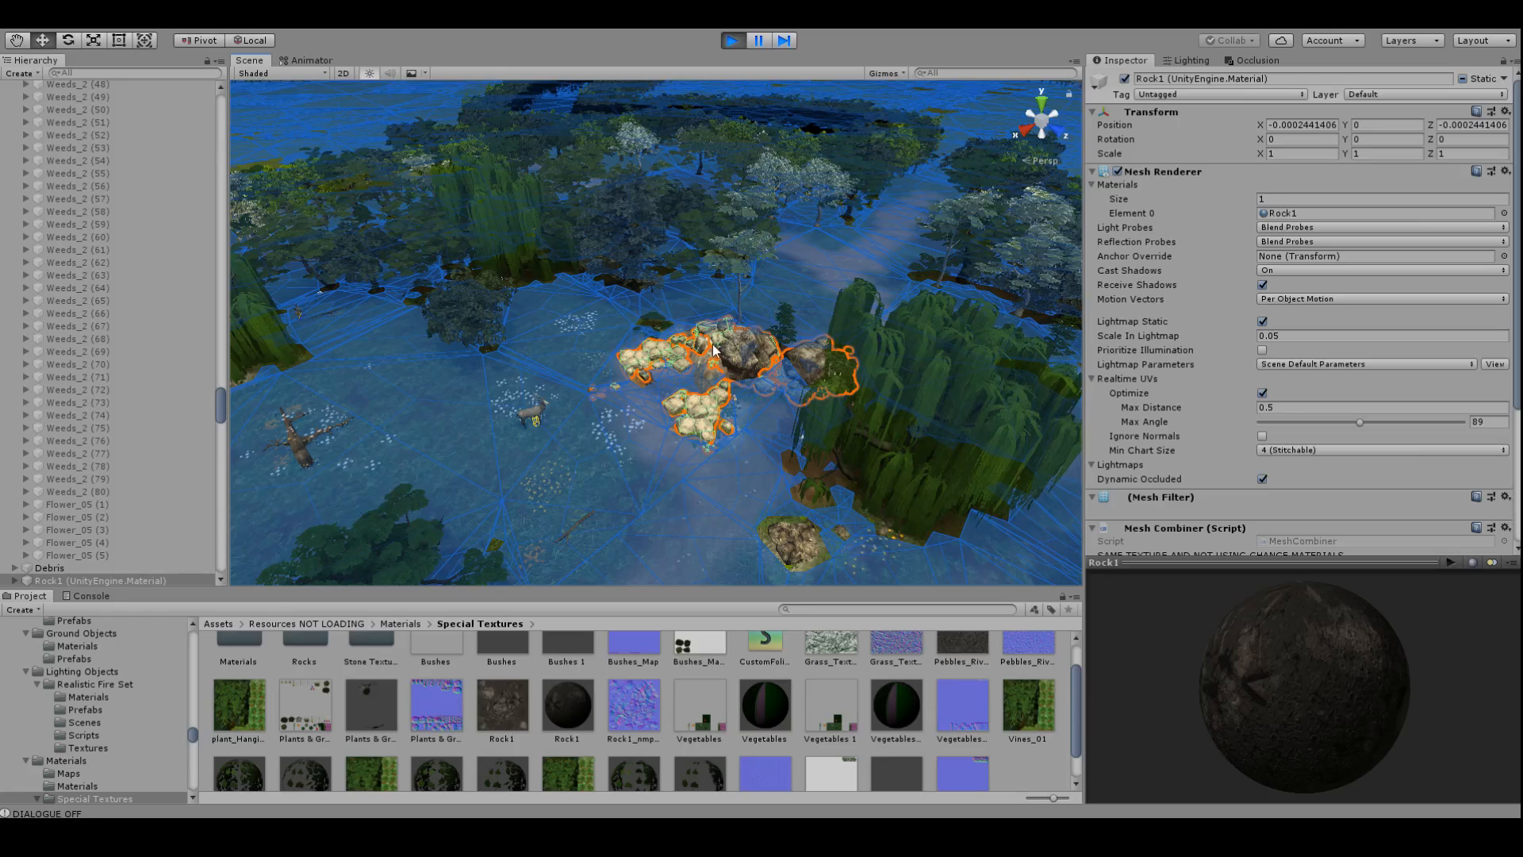
mouse_move(732, 367)
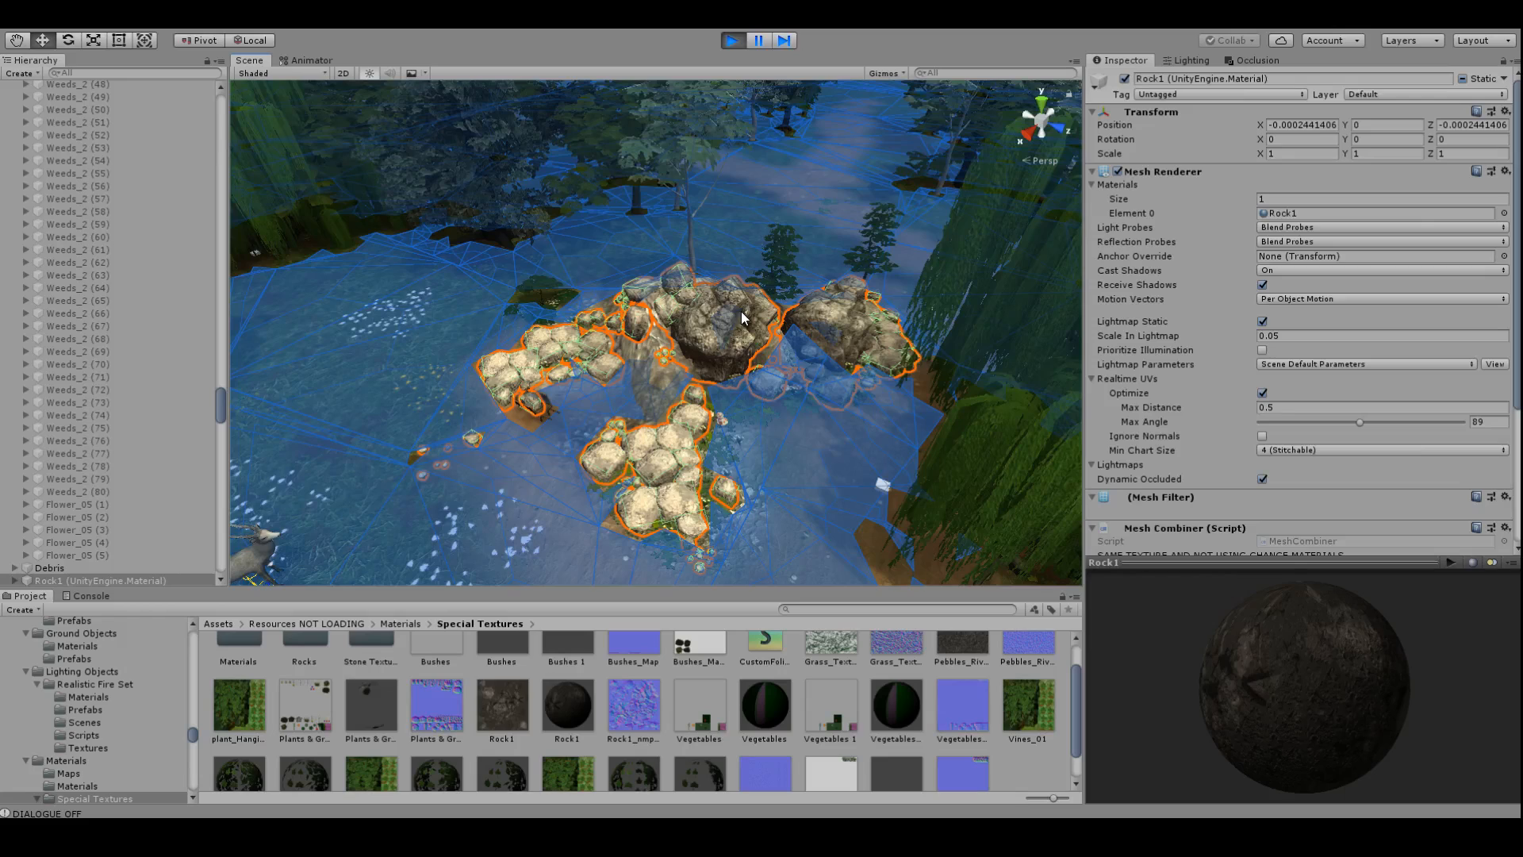
scroll(down, 3)
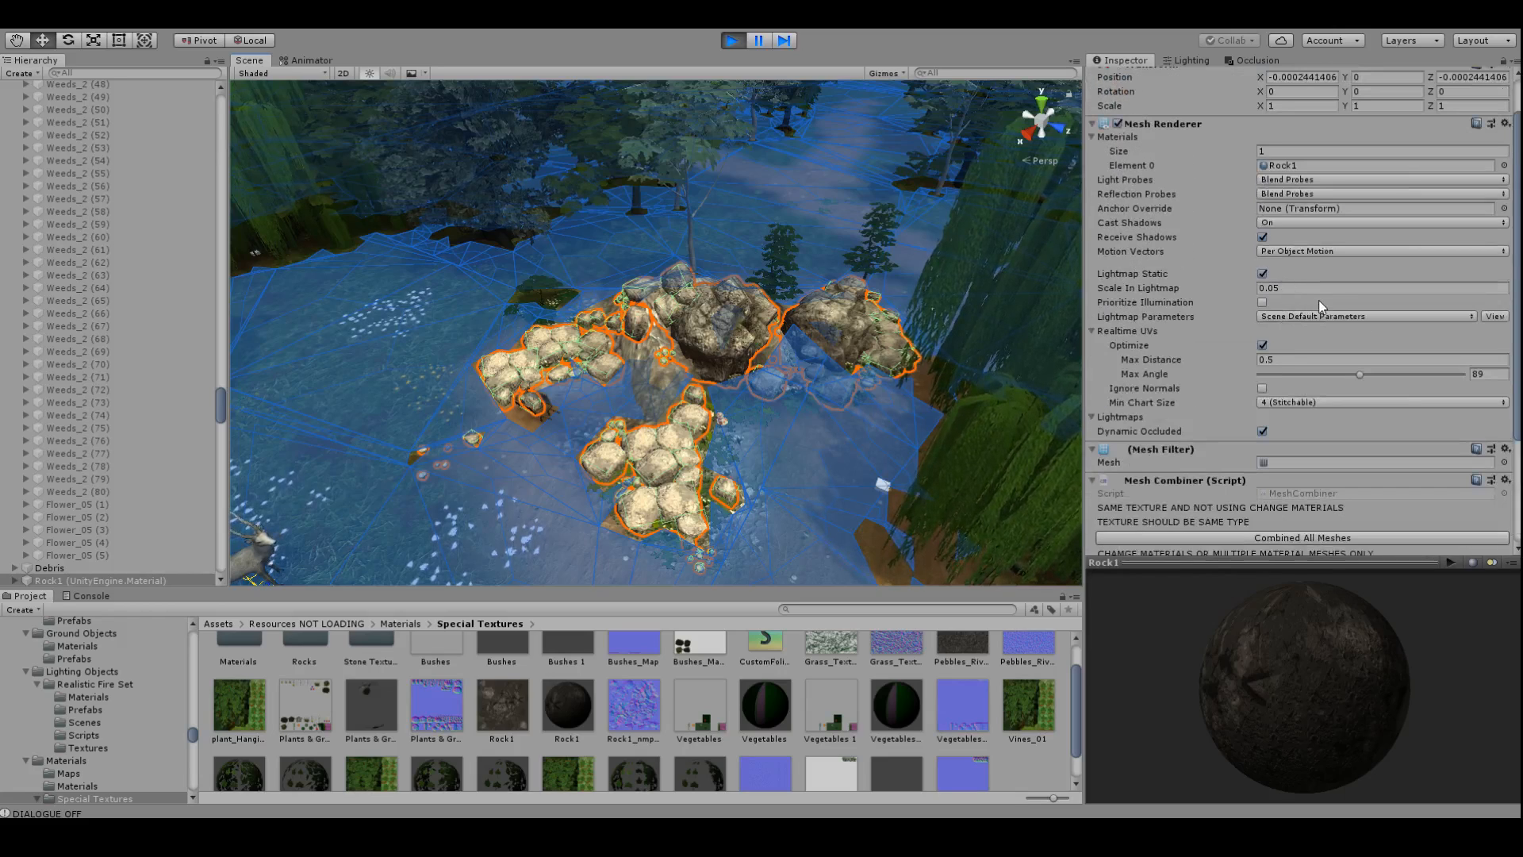
click(1379, 287)
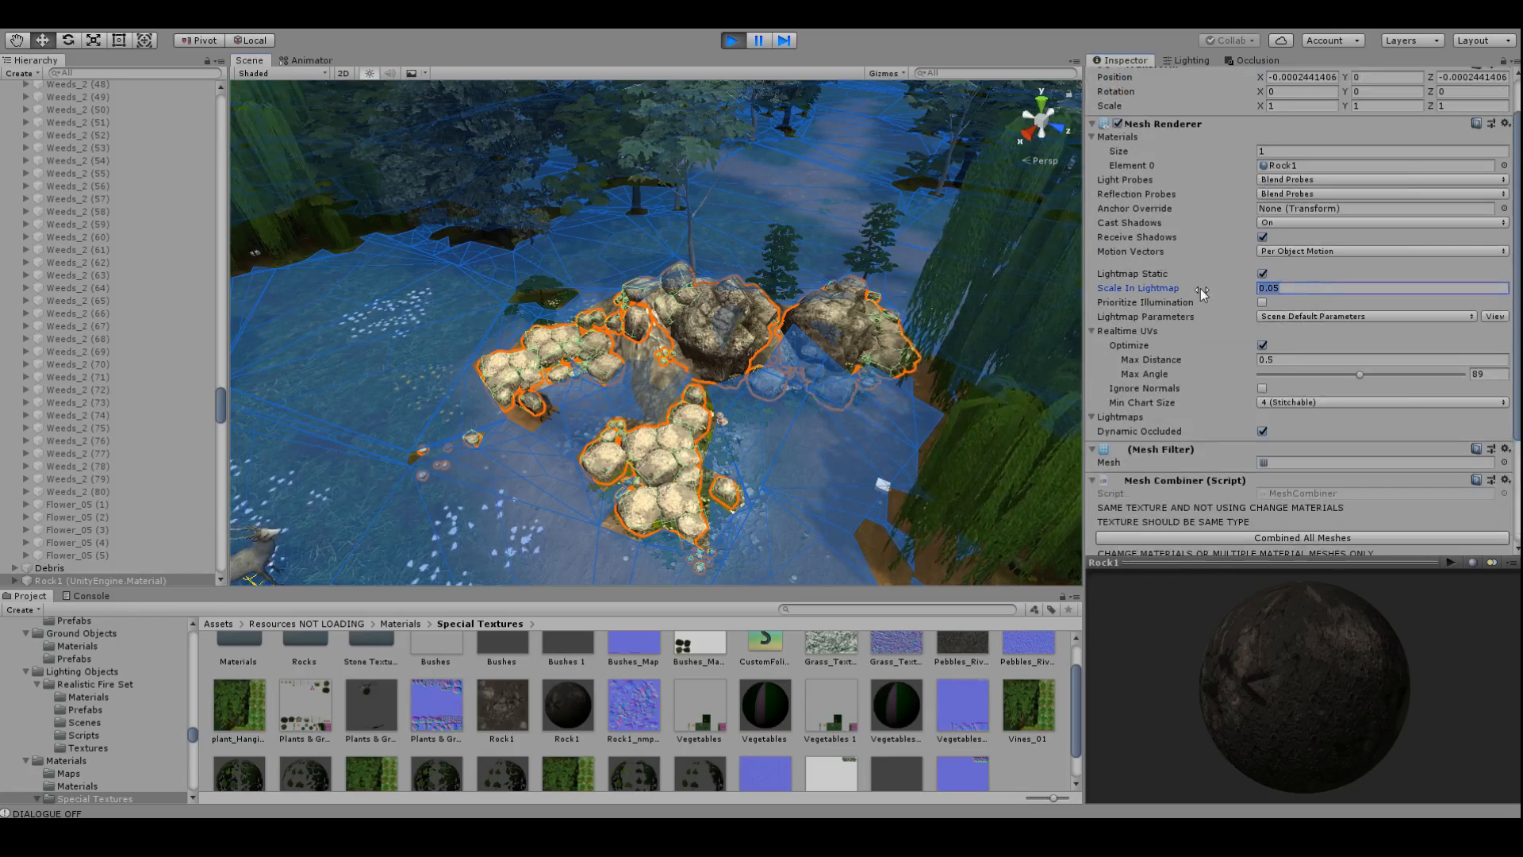
click(1380, 287)
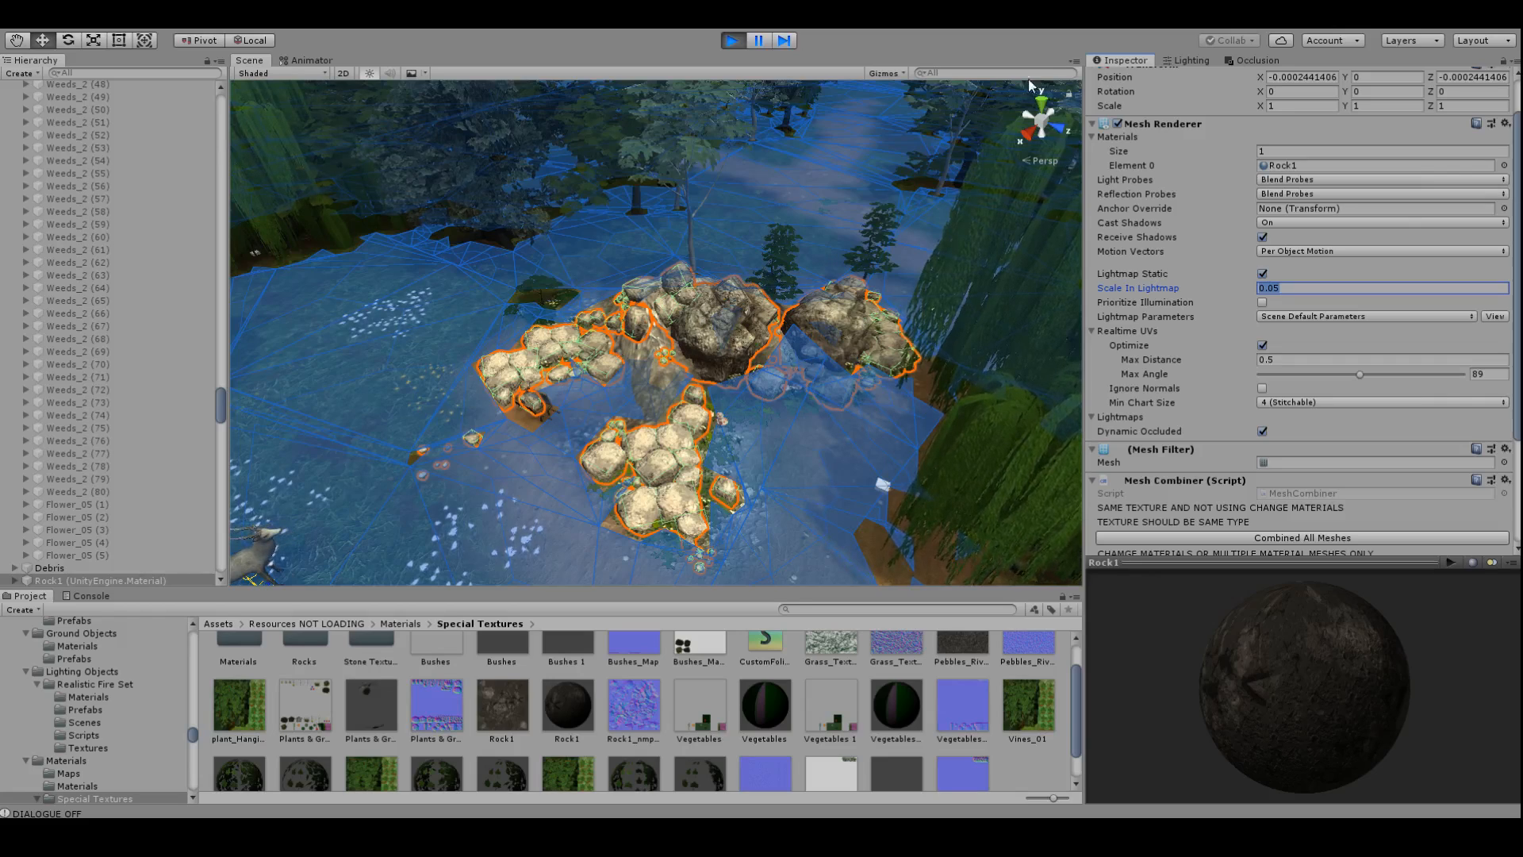
mouse_move(1258, 69)
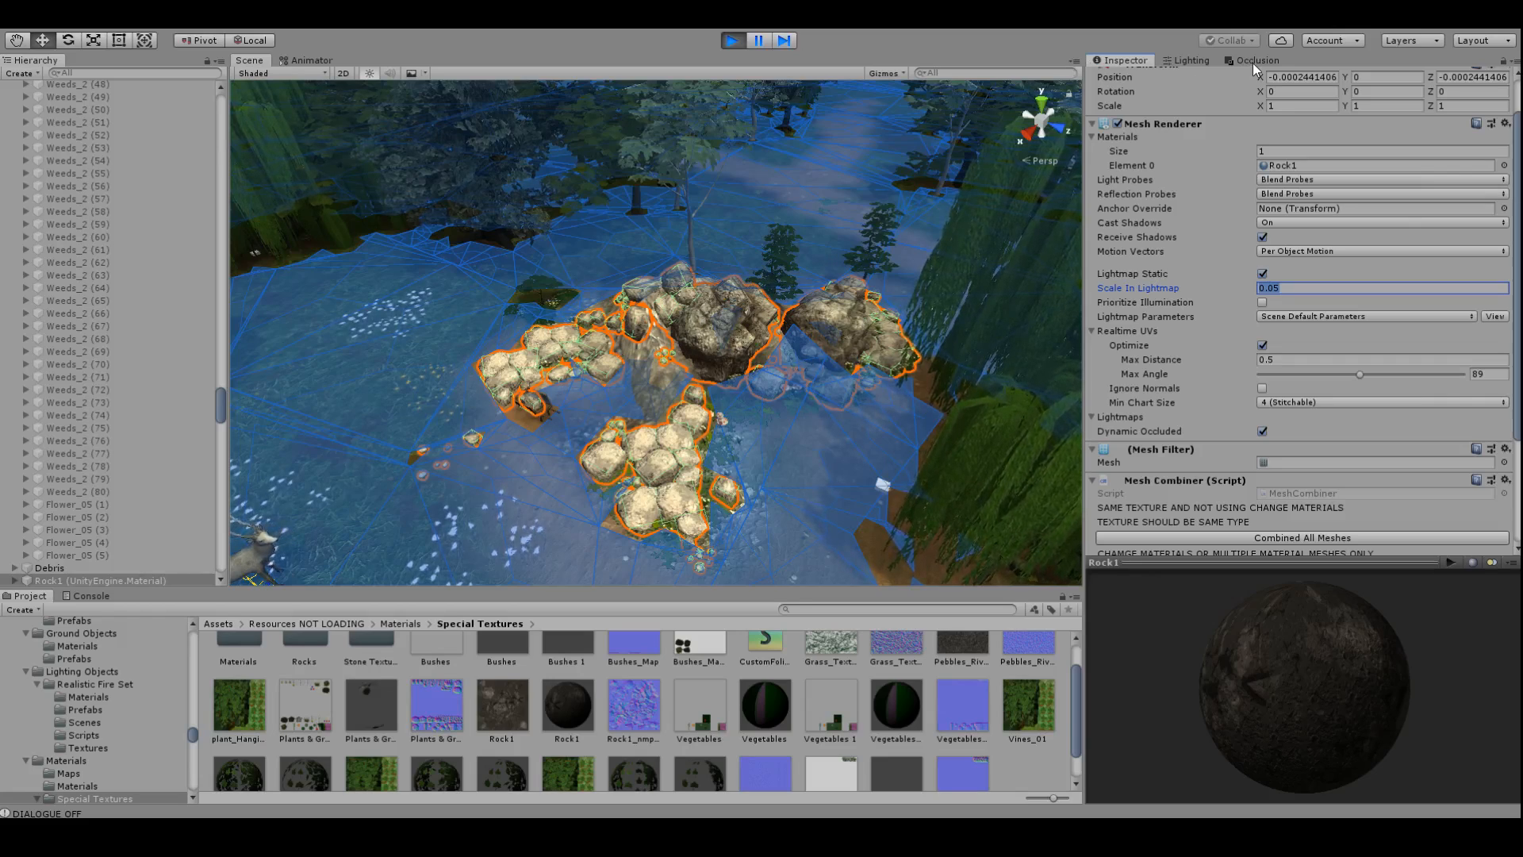
click(1254, 60)
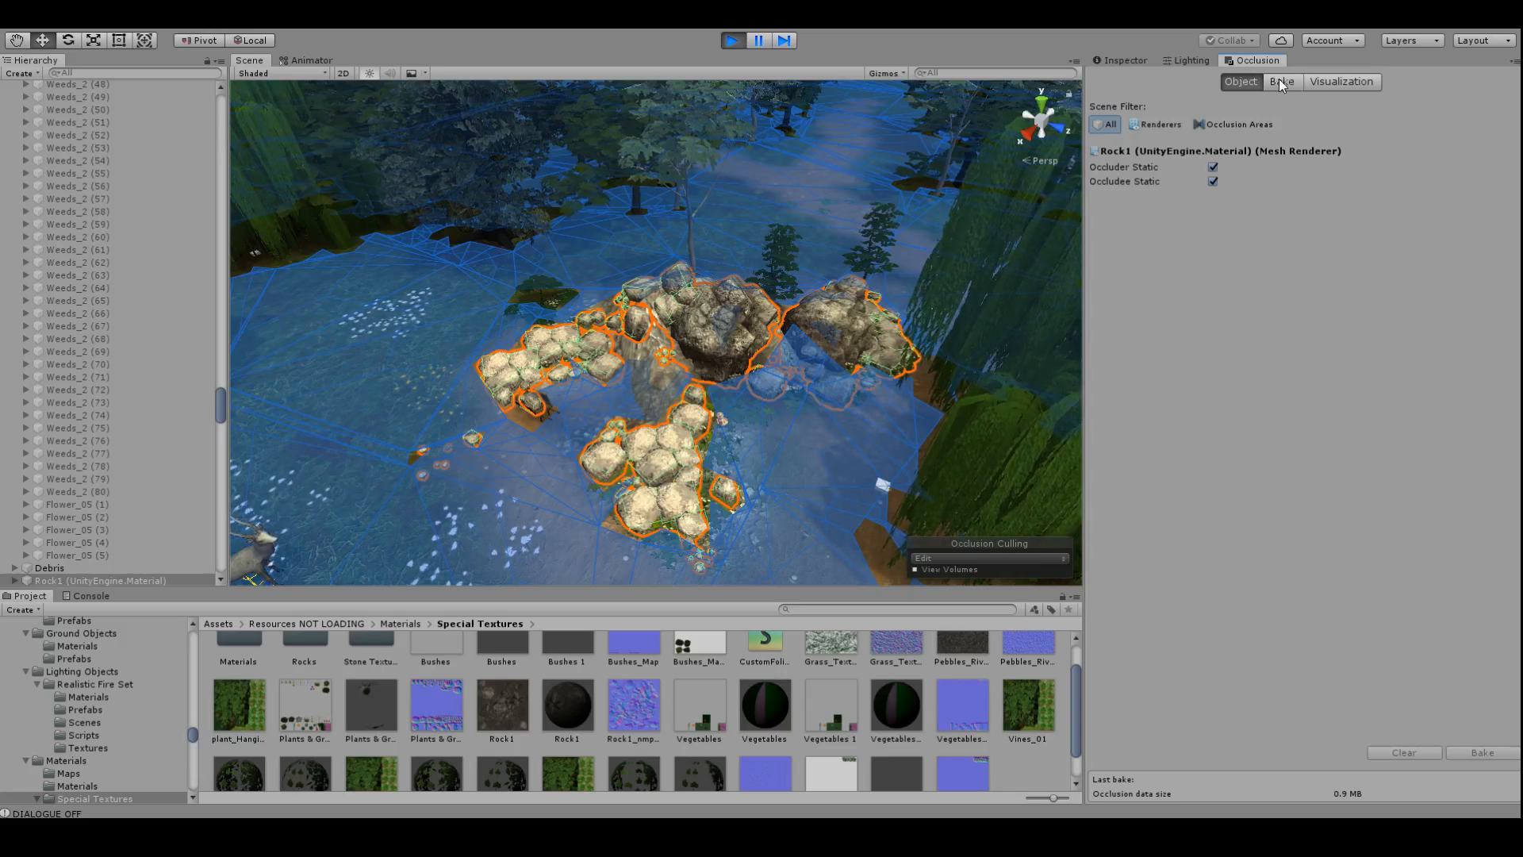
Show the occlusion bake settings: smallest occluder 5, smallest hole 0.25, backface threshold 100
click(1280, 81)
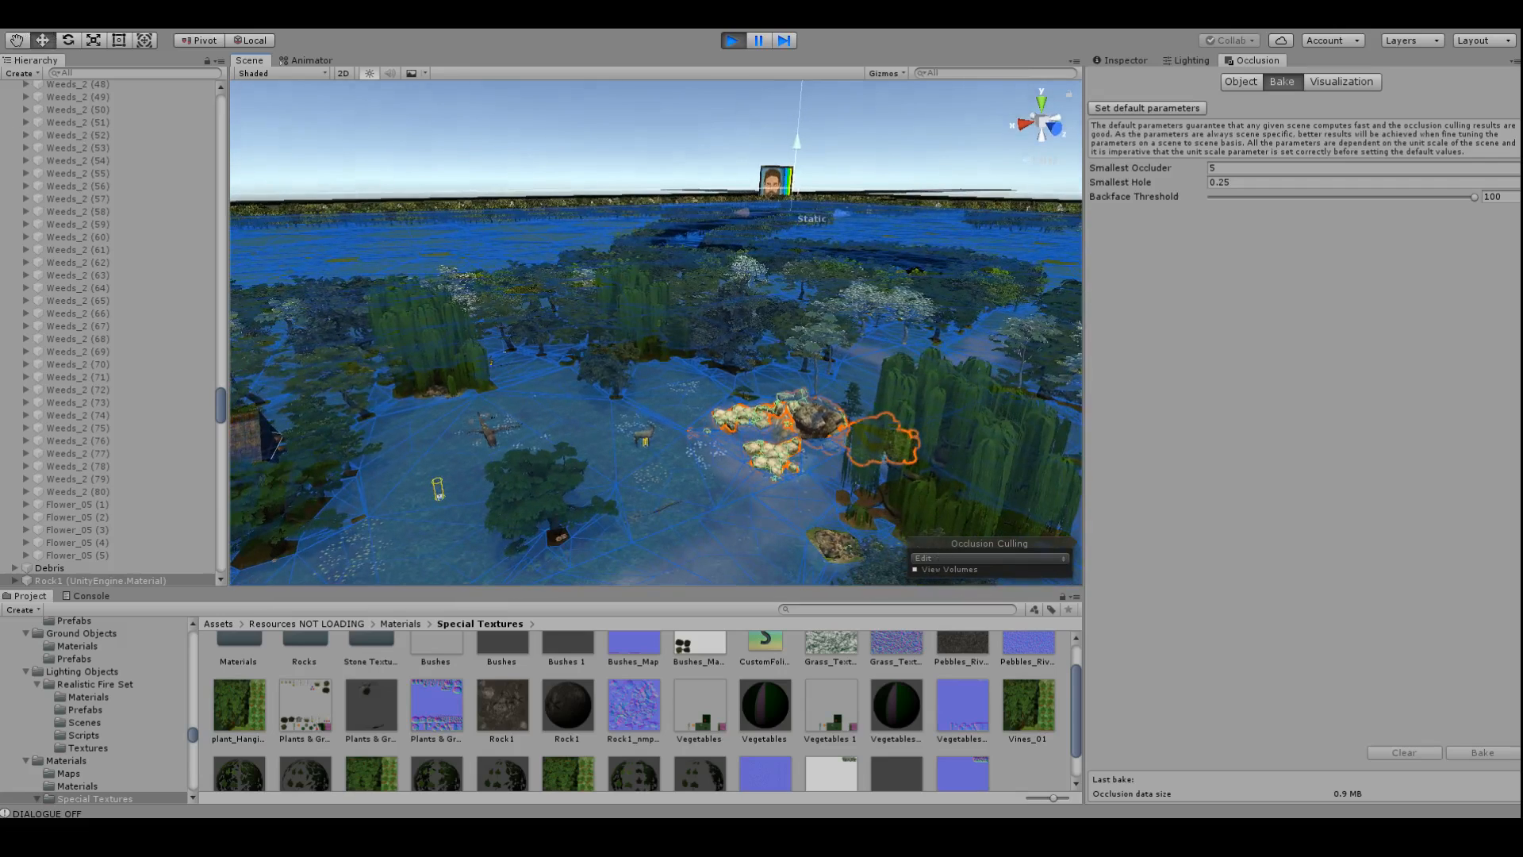
click(731, 40)
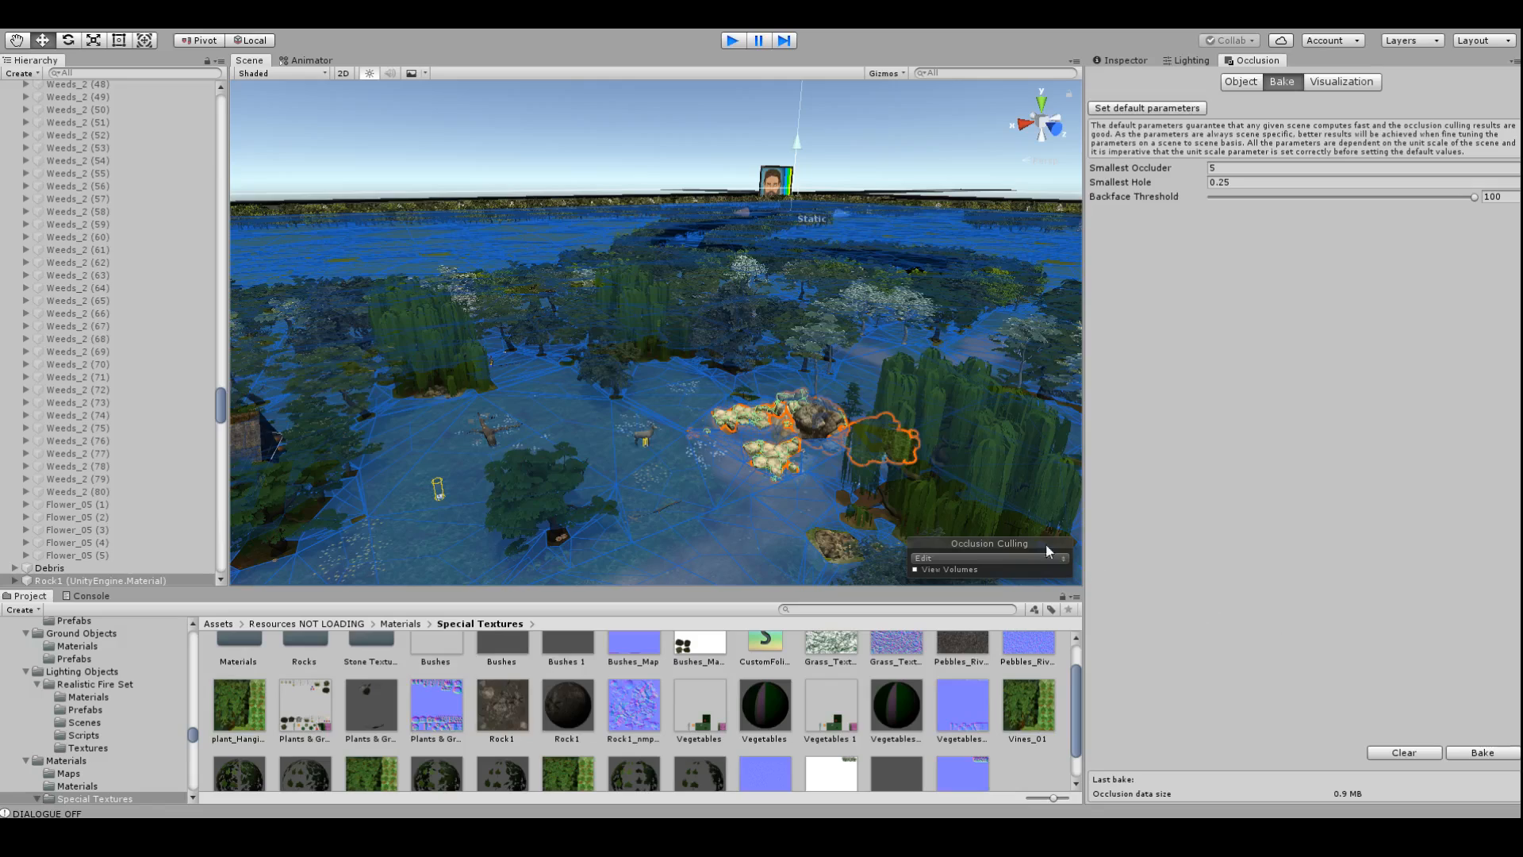
mouse_move(1480, 763)
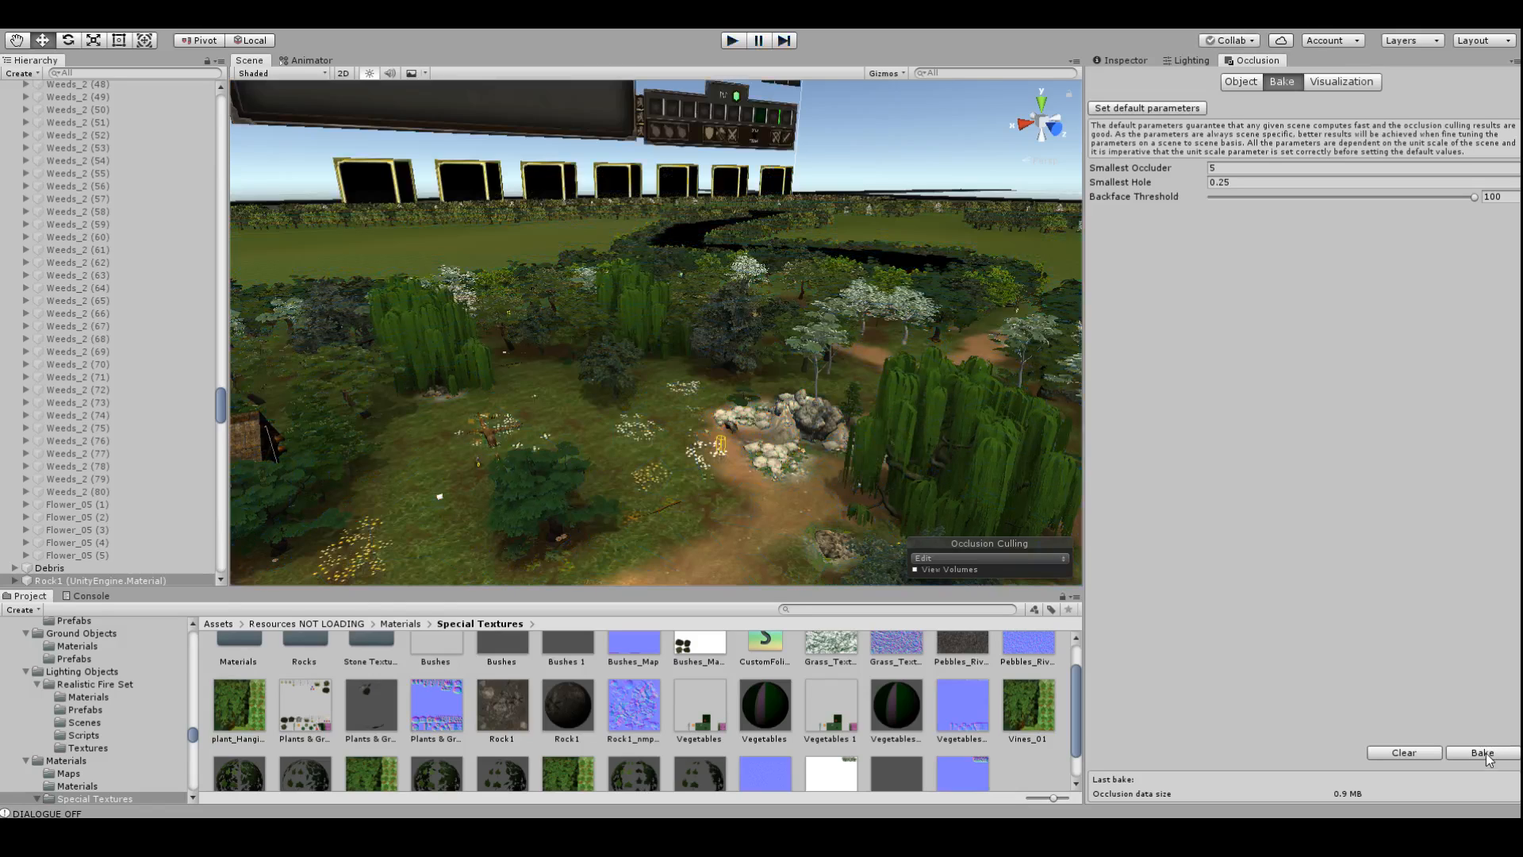
Bake occlusion culling, briefly preview the visualization, then return to the bake settings
click(1479, 752)
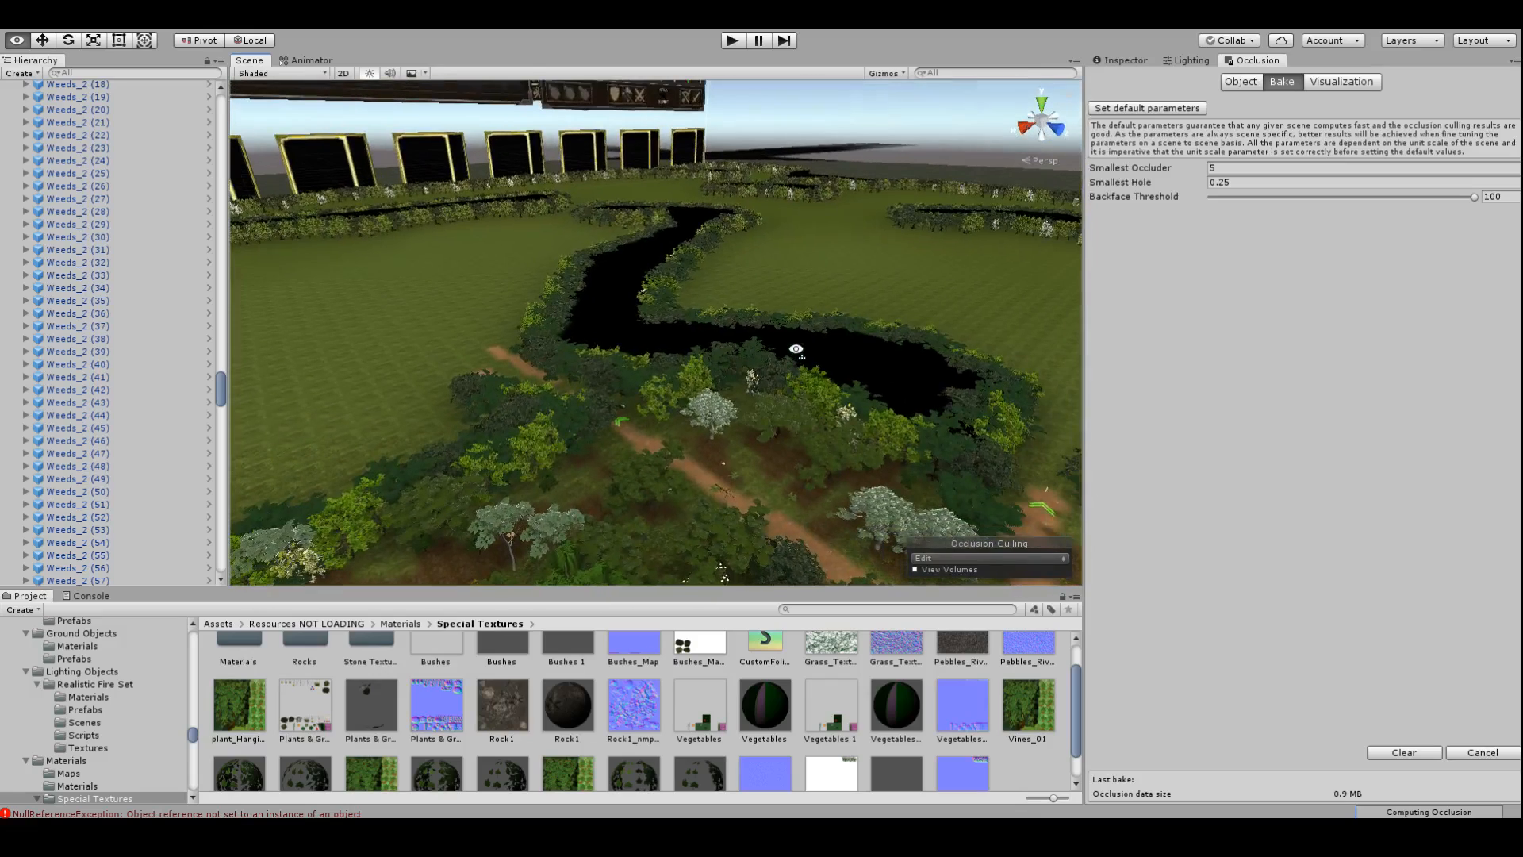
click(1342, 82)
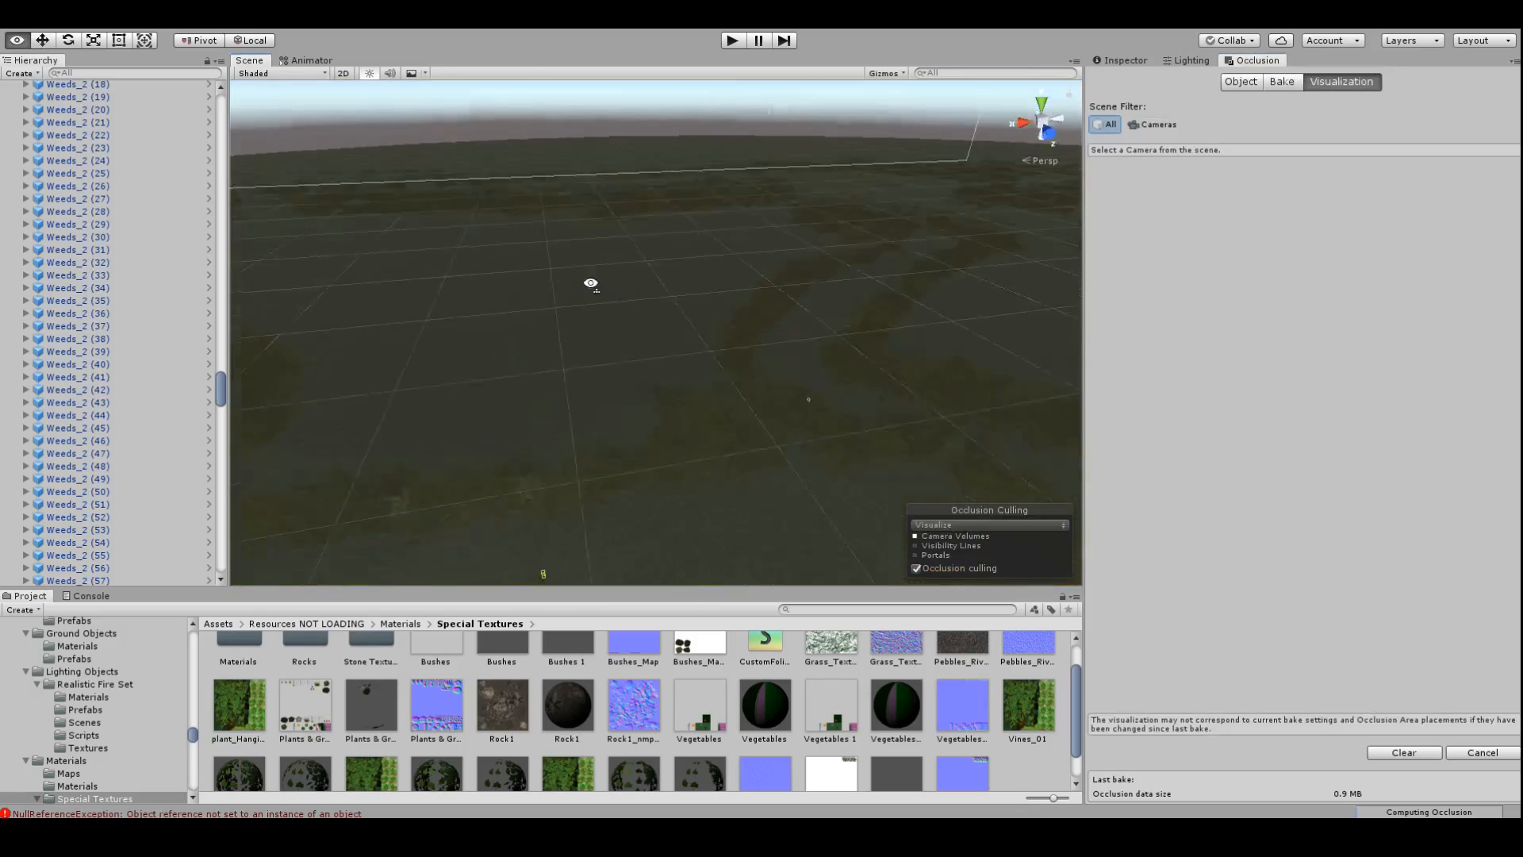
click(1281, 81)
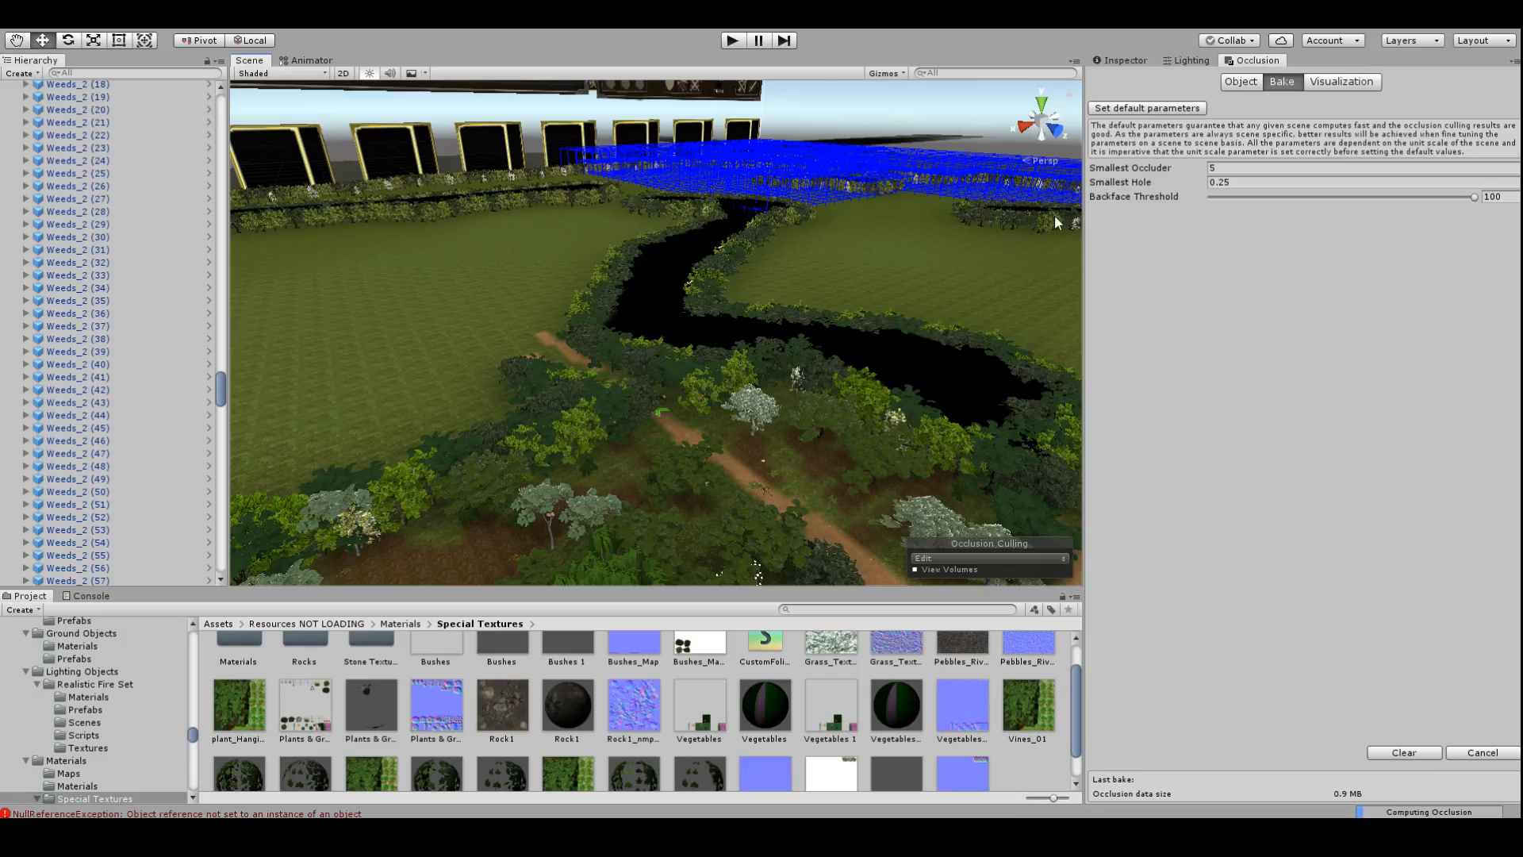
mouse_move(1129, 71)
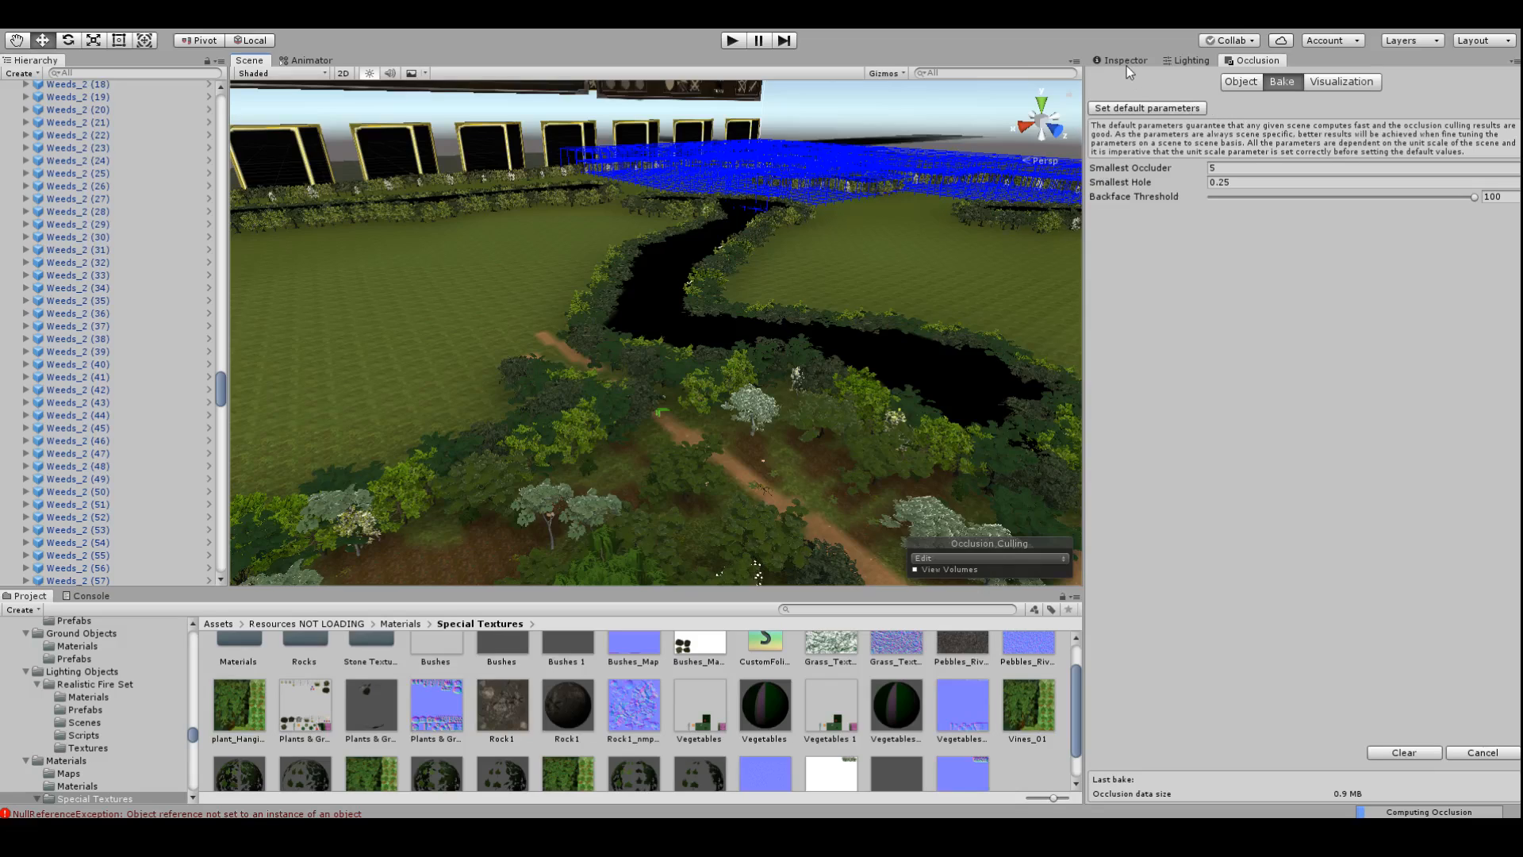
mouse_move(767, 284)
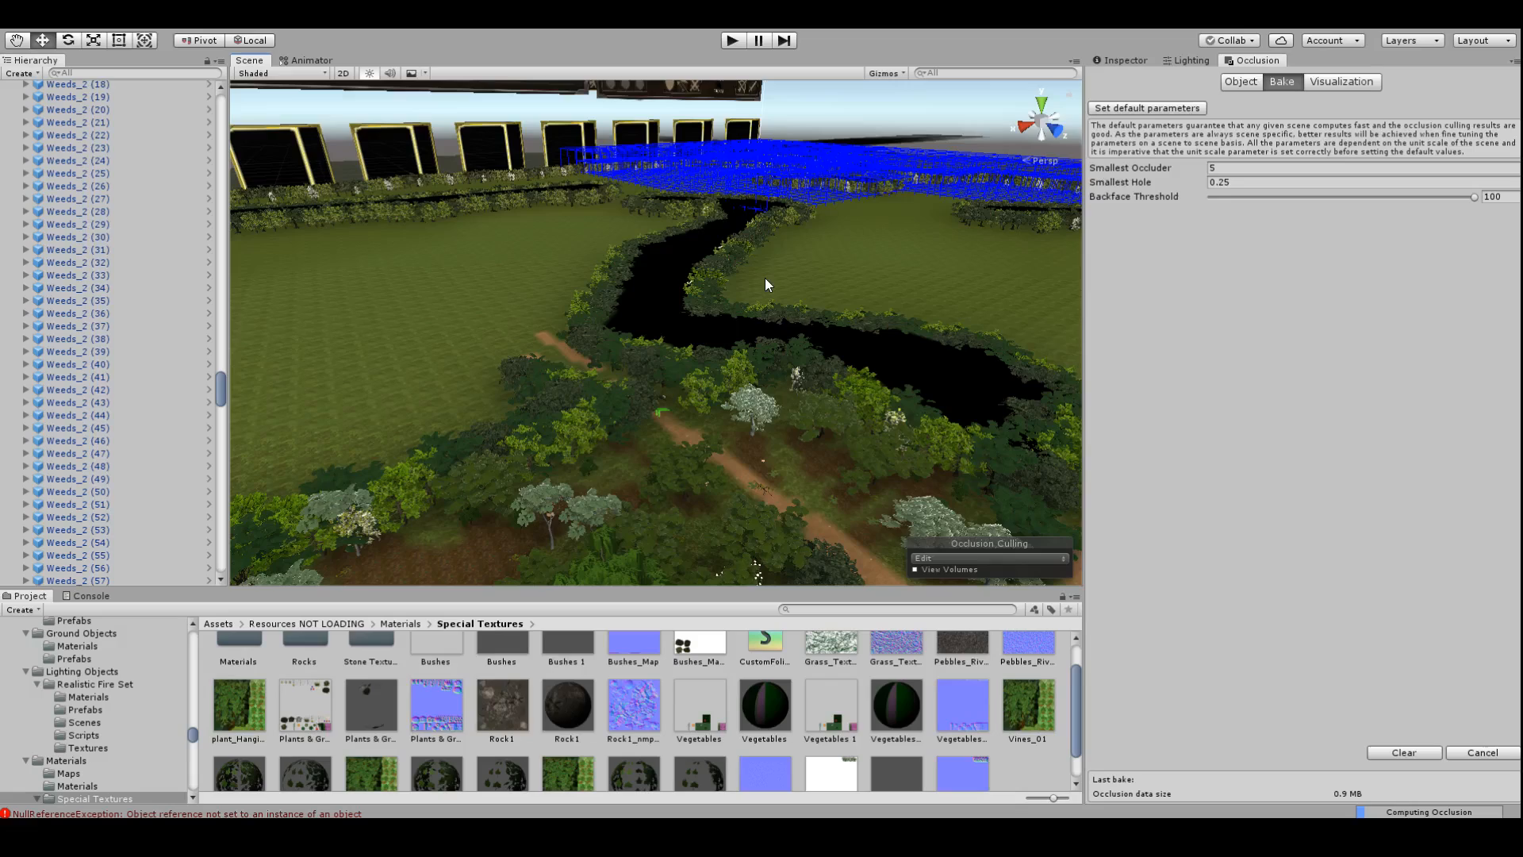